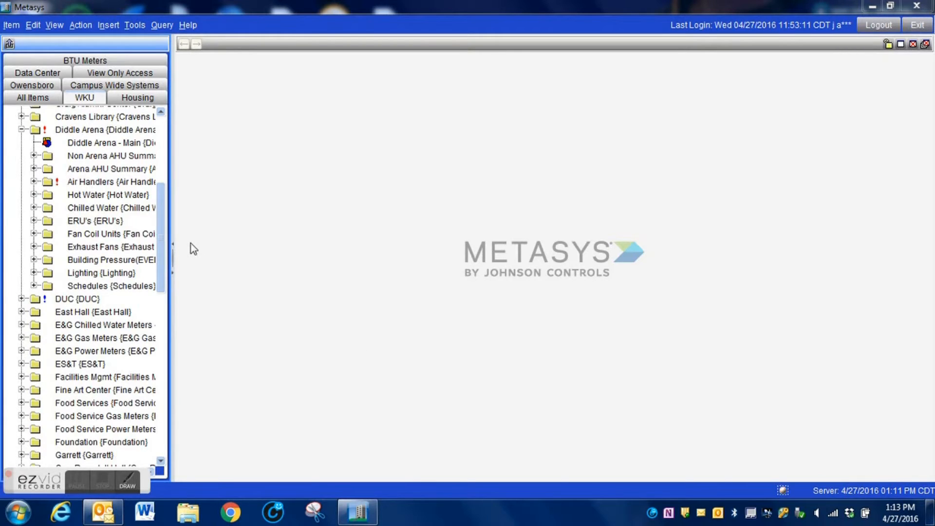
Browse the VAVs tree to the First Floor and show the RM 1008 SIPS Office summary.
scroll("down", 3)
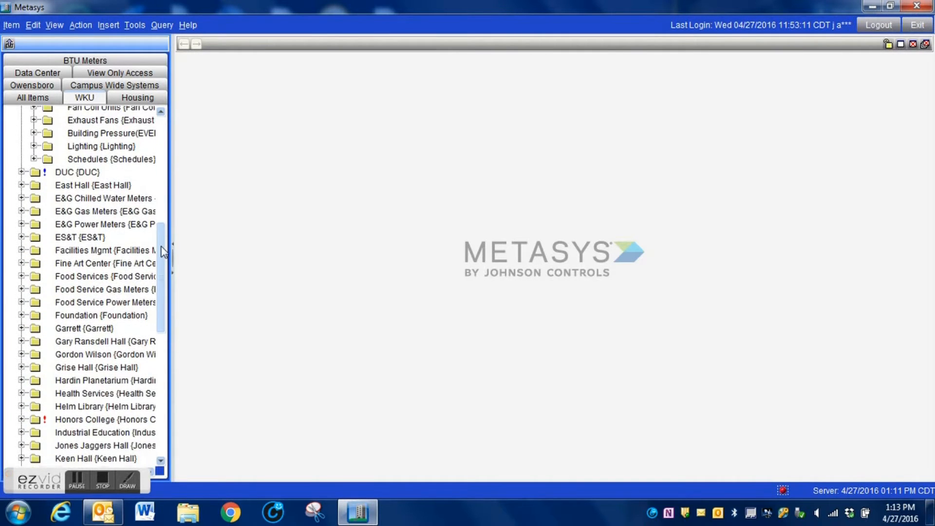
scroll("down", 3)
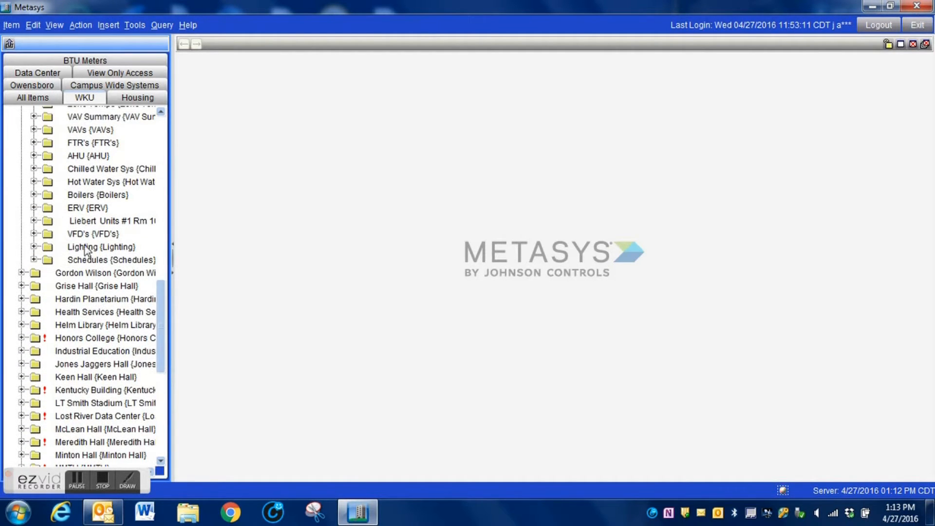
left_click(33, 130)
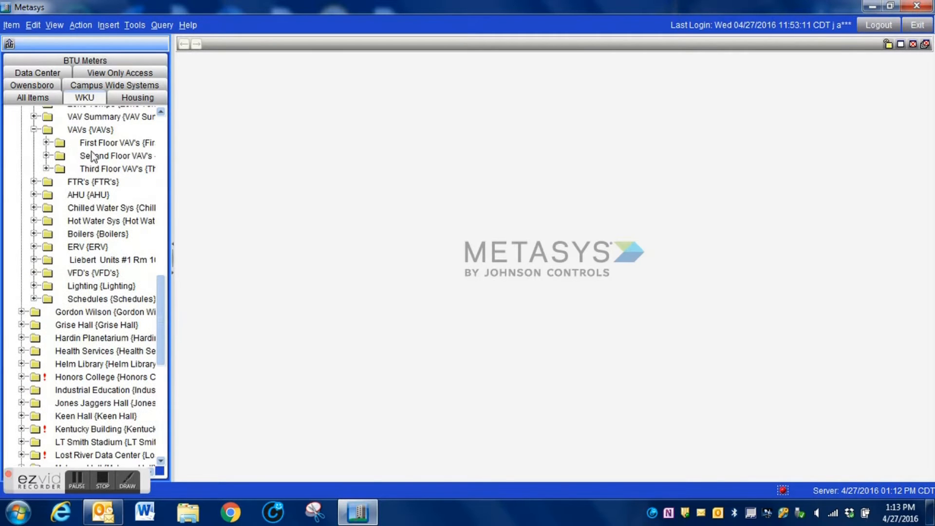
left_click(47, 142)
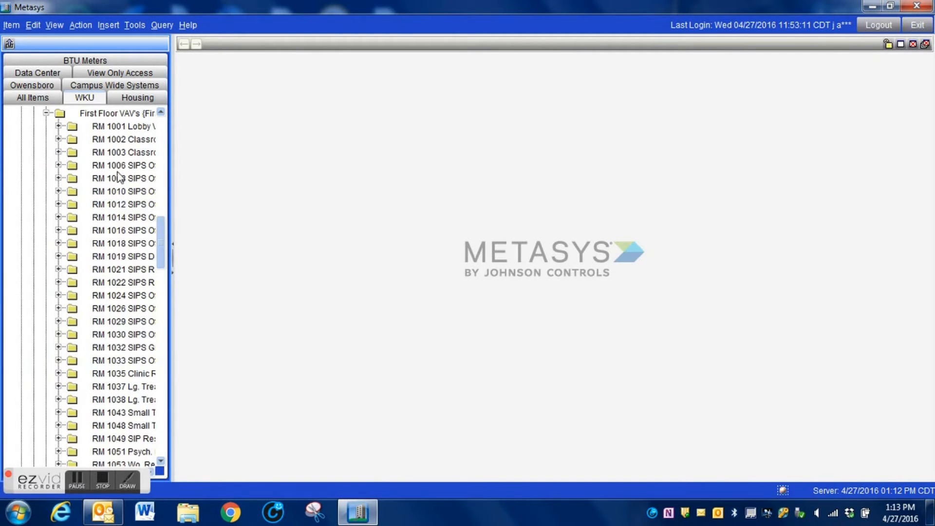
left_click(124, 284)
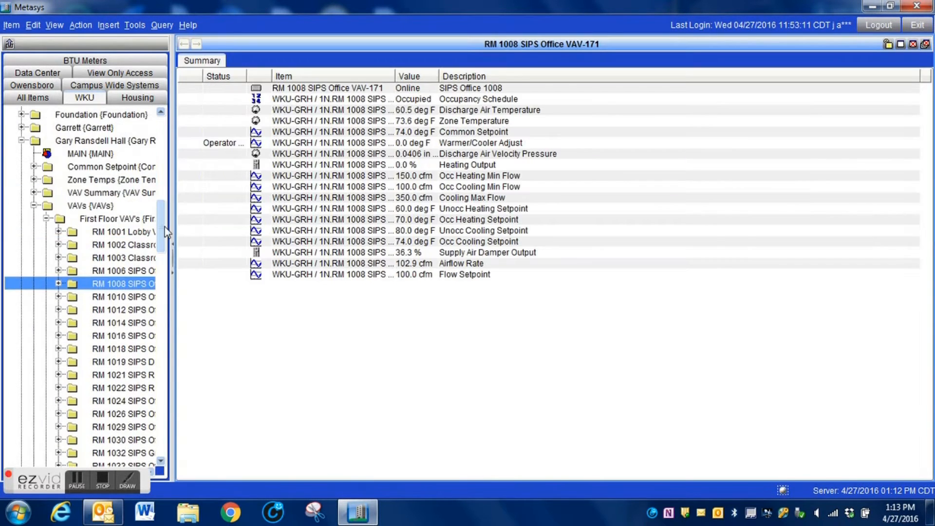
Load the 1st Floor VAV Single Duct Summary from the VAV Summary folder.
scroll("down", 3)
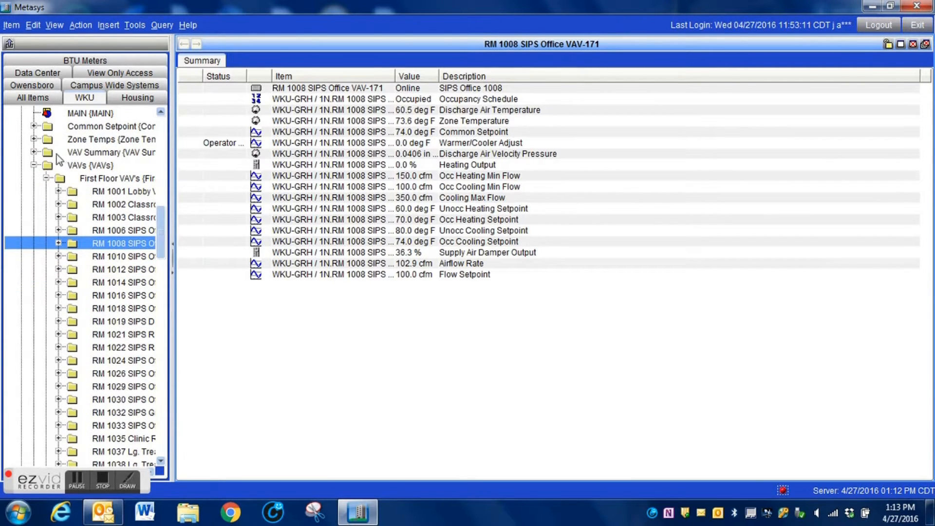
left_click(34, 152)
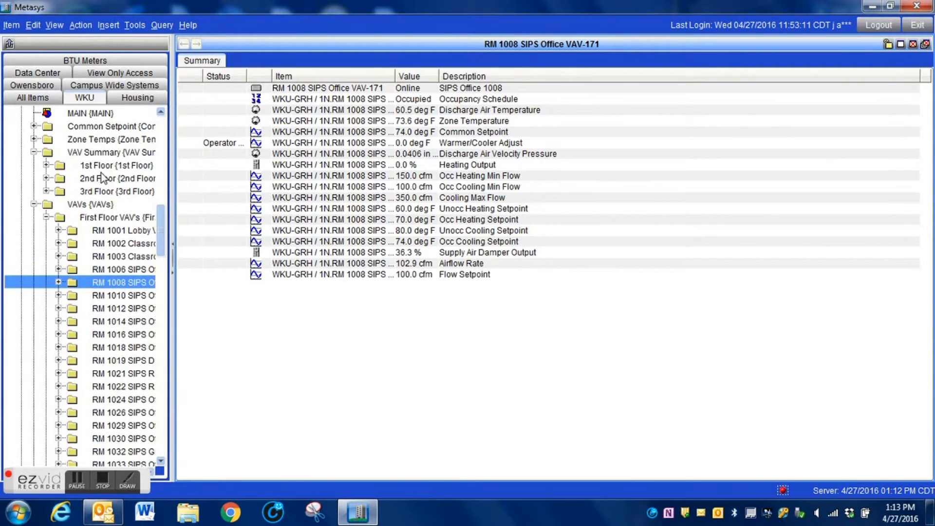
left_click(117, 165)
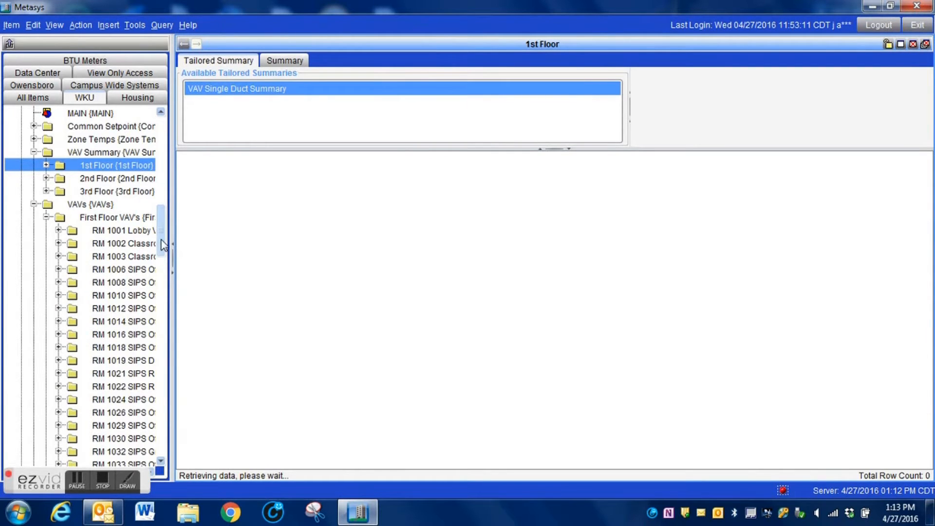
scroll("down", 3)
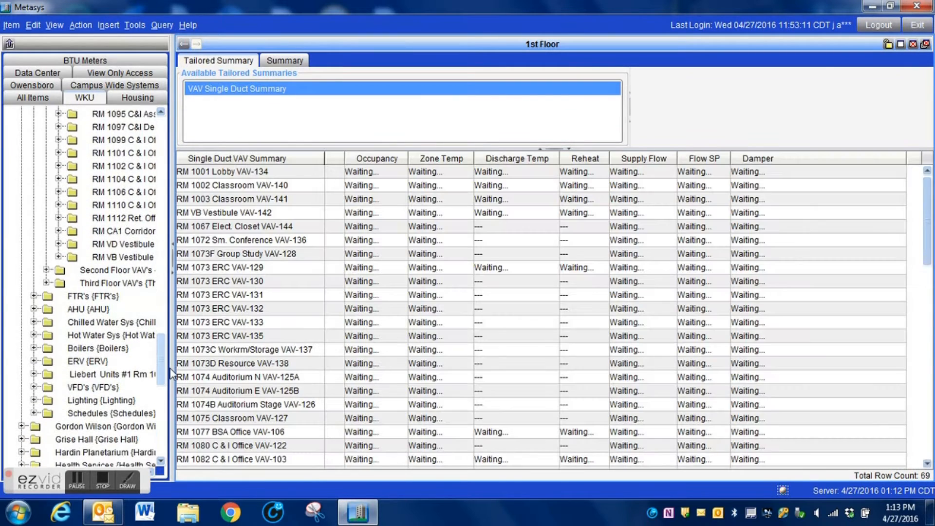
scroll("down", 3)
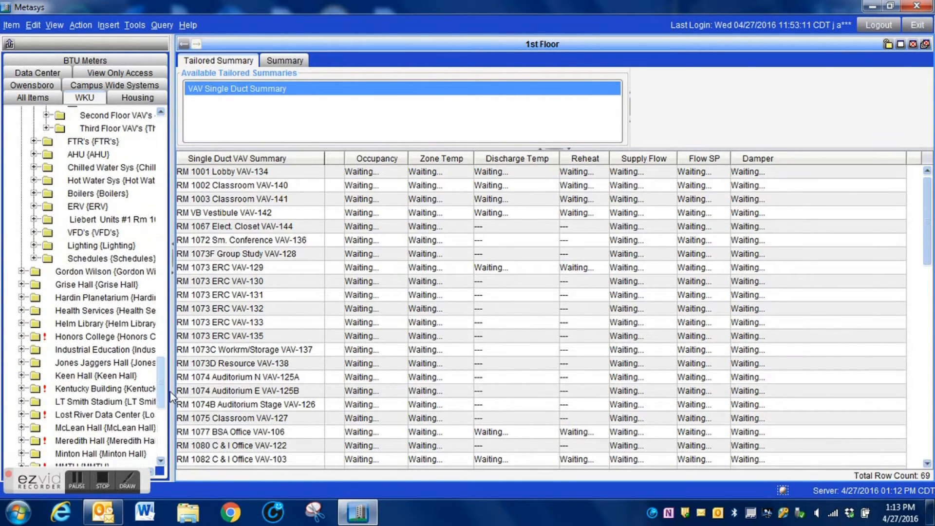
Load the Hot Water Sys summary and review its temperatures, pump statuses and boiler readings.
left_click(110, 180)
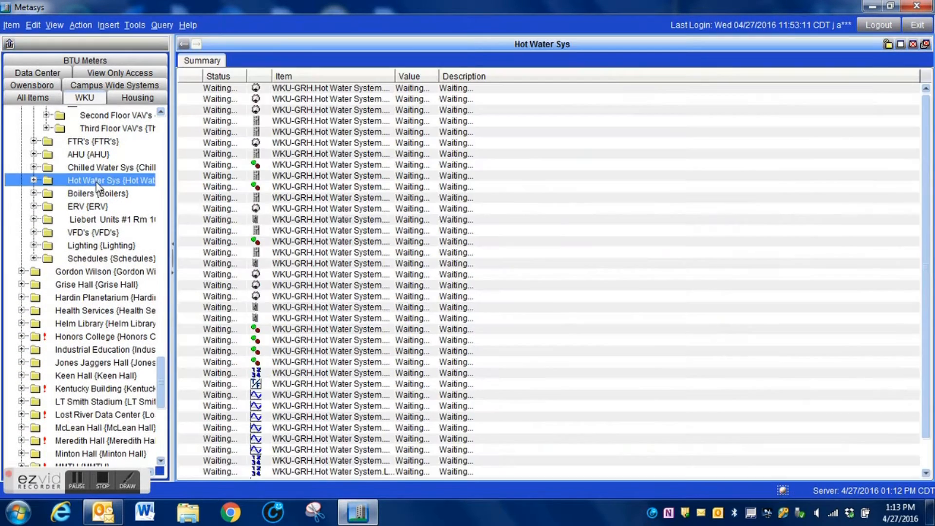
mouse_move(288, 177)
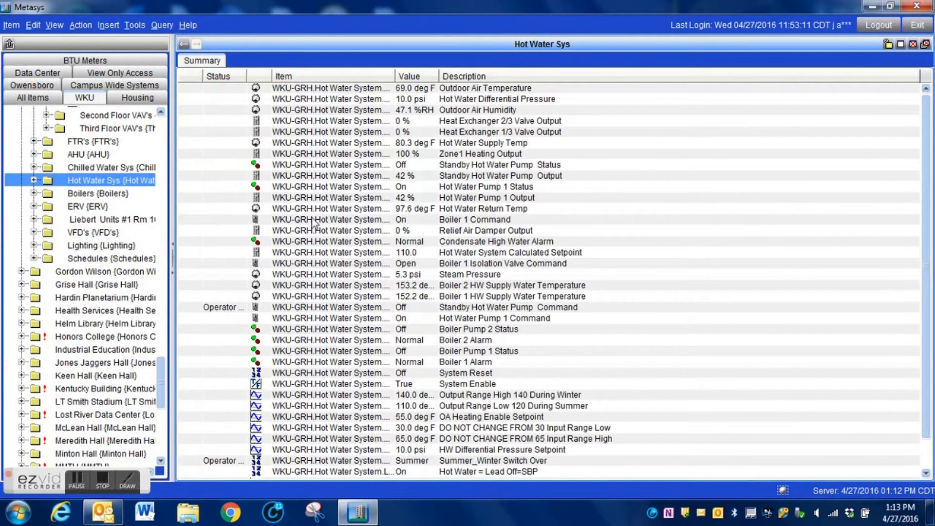
scroll("down", 3)
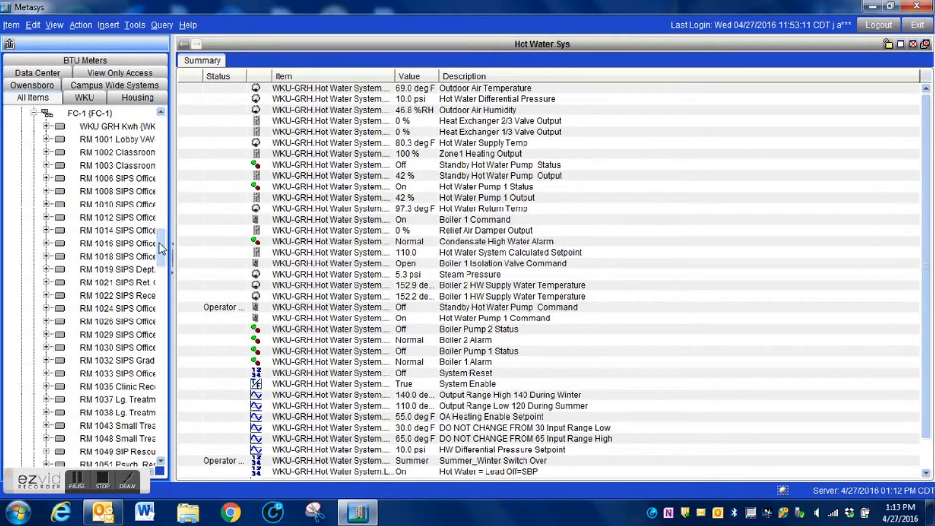
scroll("down", 3)
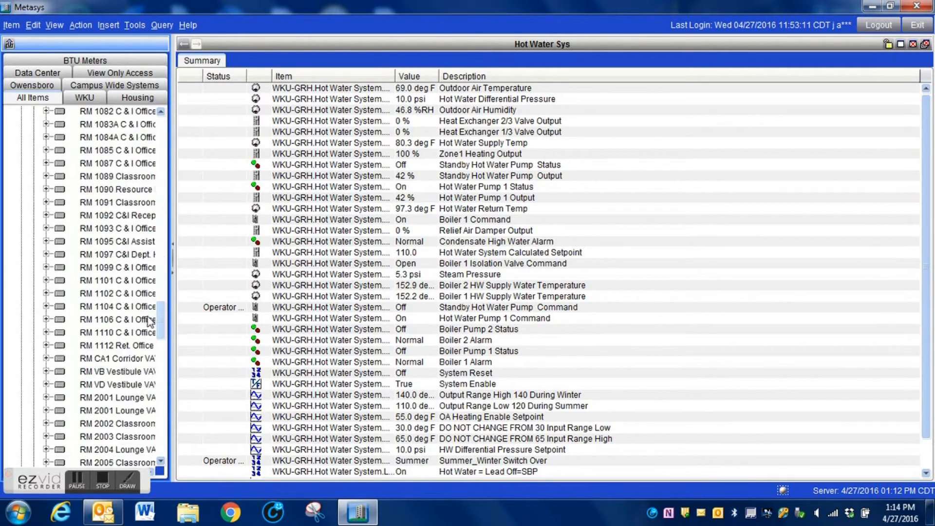
scroll("down", 3)
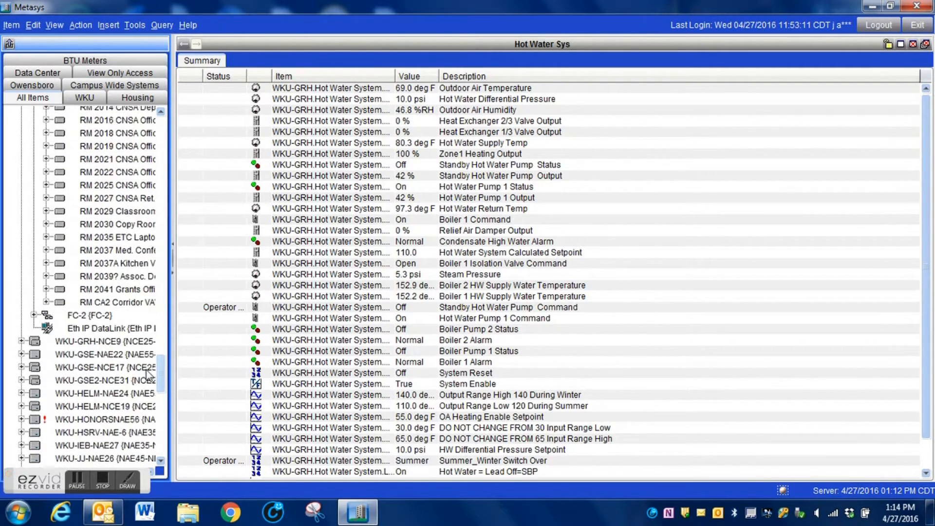
scroll("down", 3)
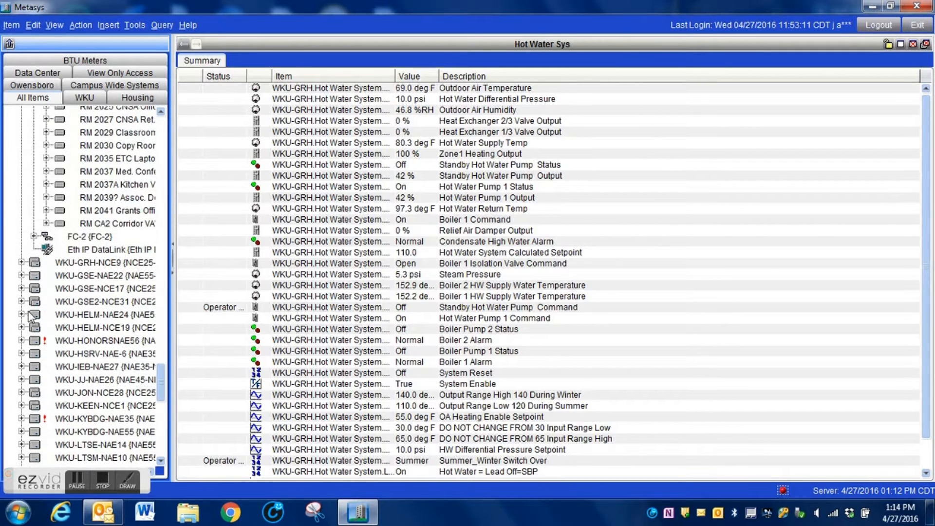
left_click(20, 315)
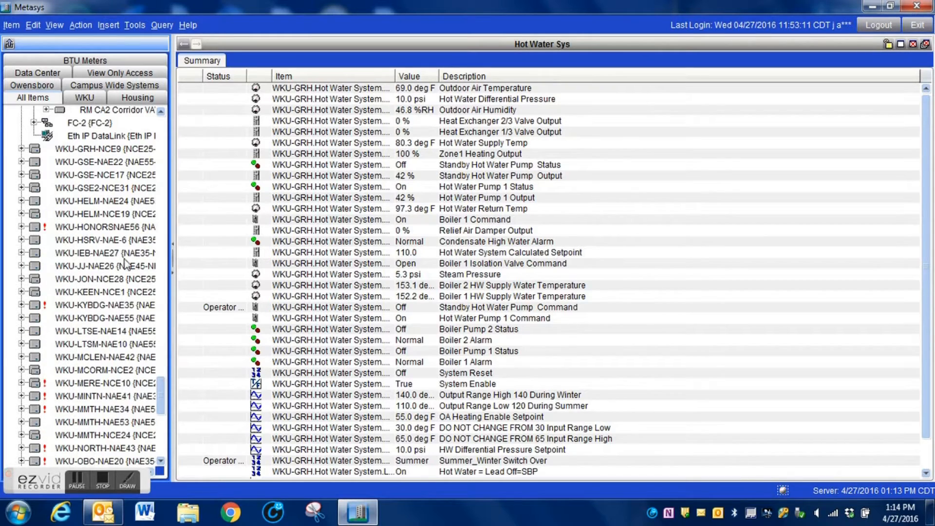
scroll("down", 3)
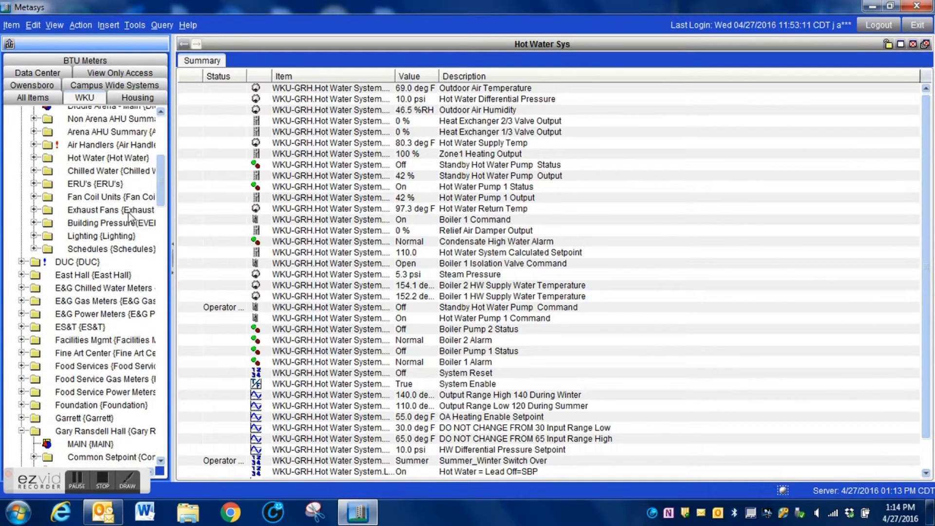
left_click(110, 211)
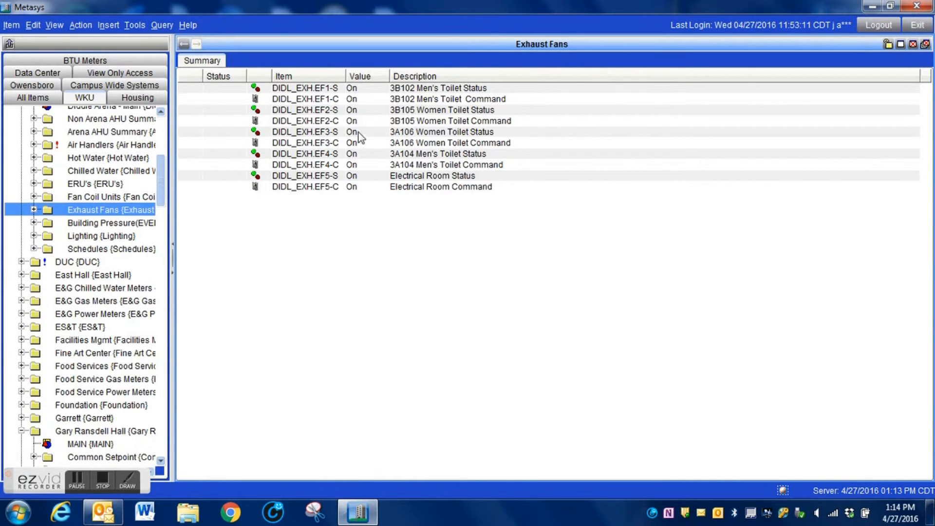
left_click(33, 97)
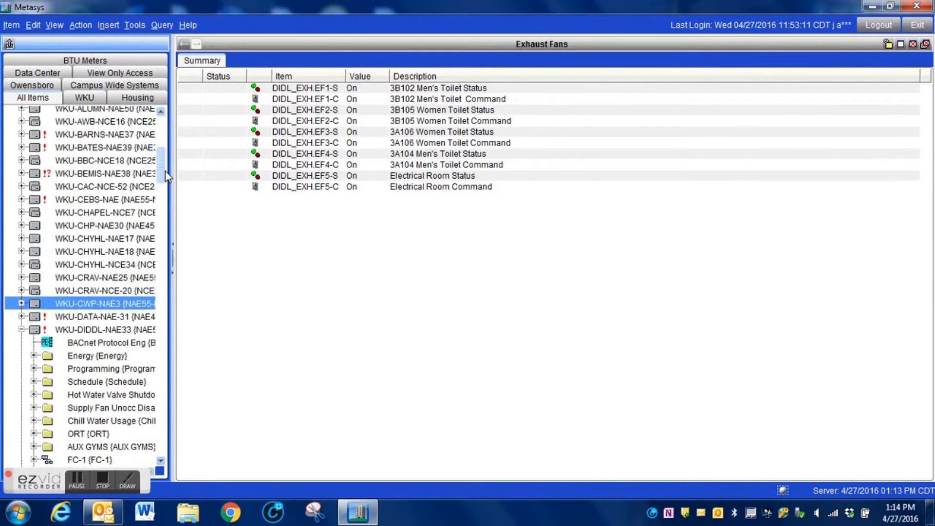
scroll("down", 3)
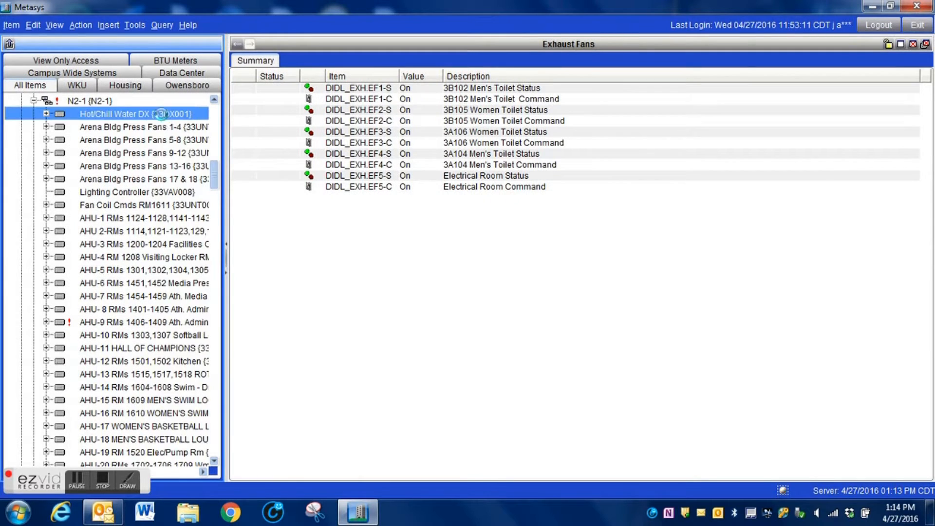
double_click(138, 113)
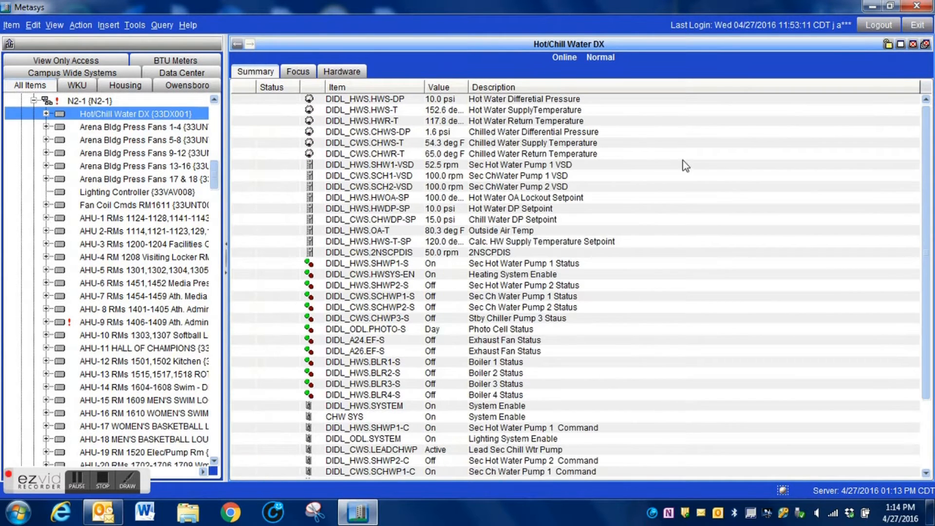
scroll("down", 3)
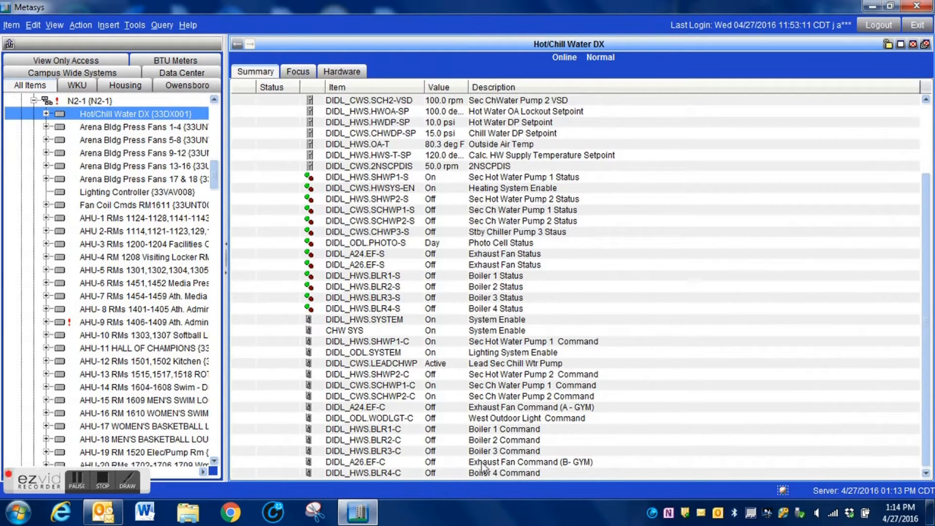
left_click(503, 462)
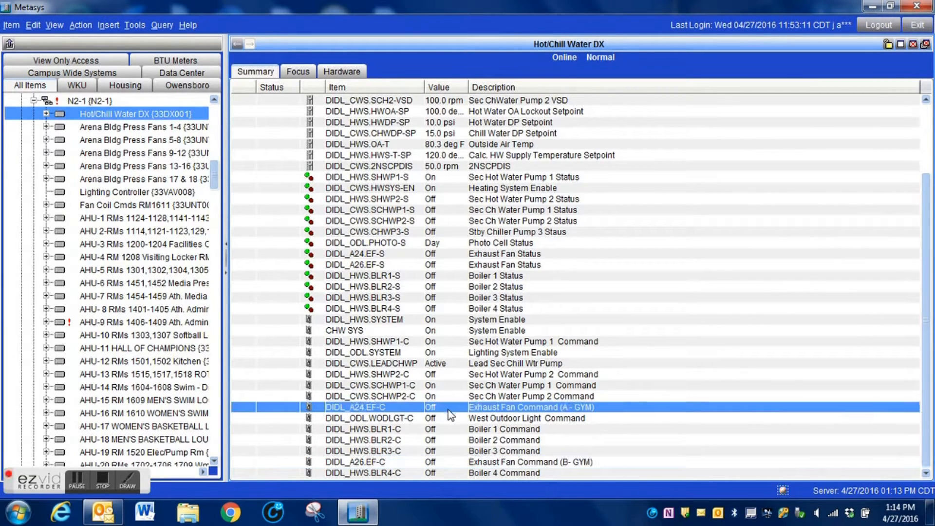
mouse_move(478, 298)
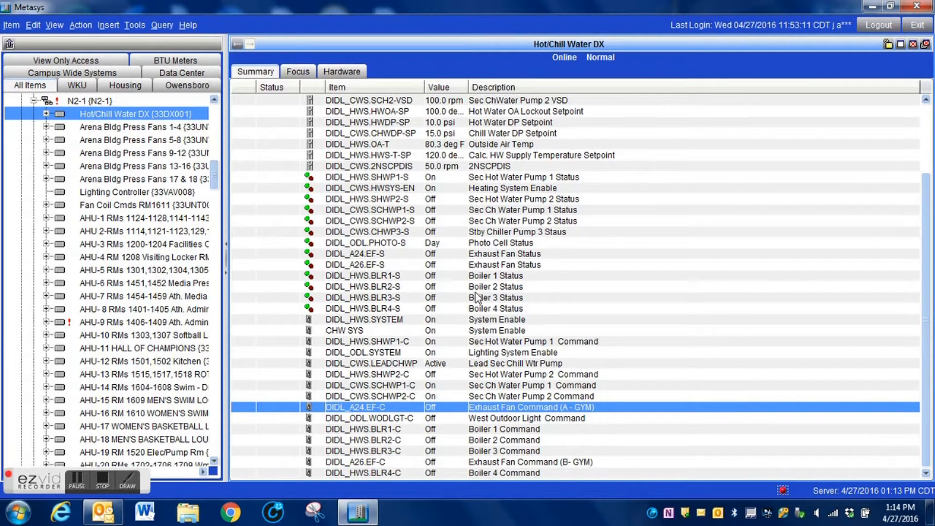
left_click(504, 254)
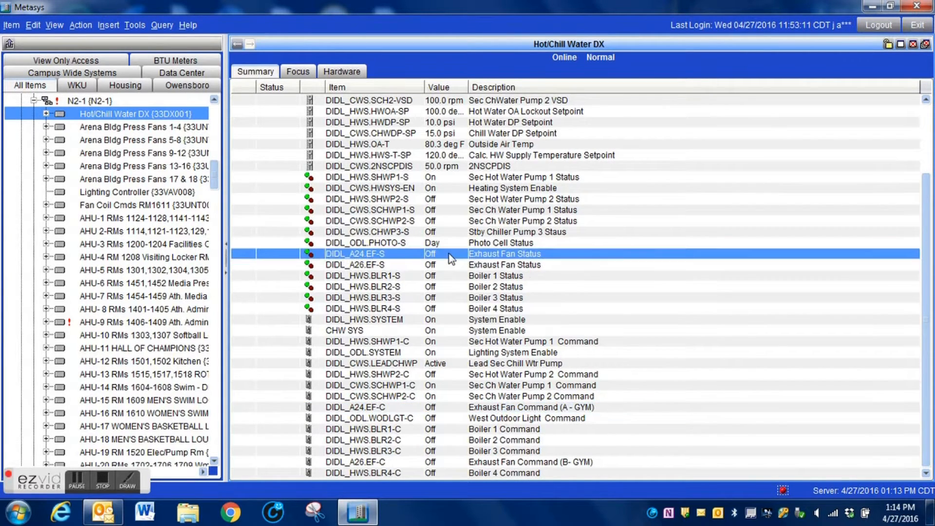
mouse_move(453, 275)
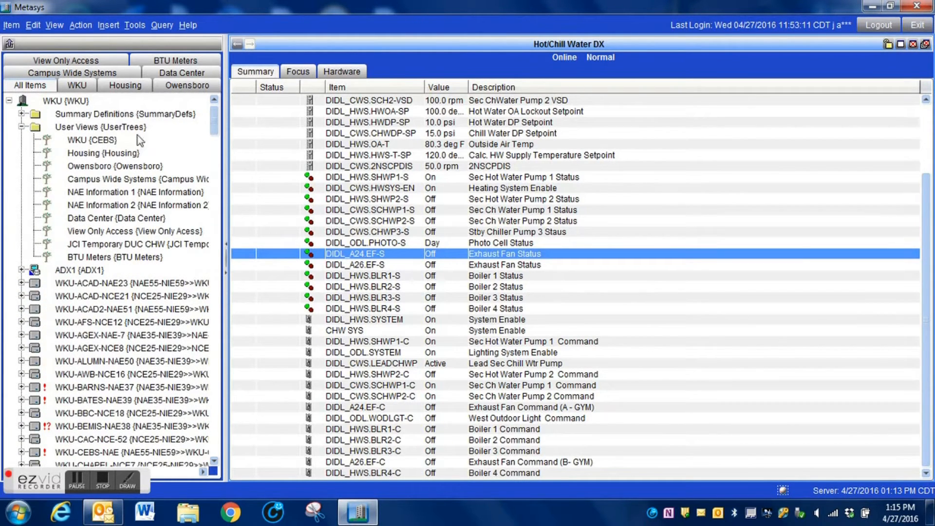
Open WKU (CEBS) for editing and select Diddle Arena's Exhaust Fans folder as the target.
left_click(92, 139)
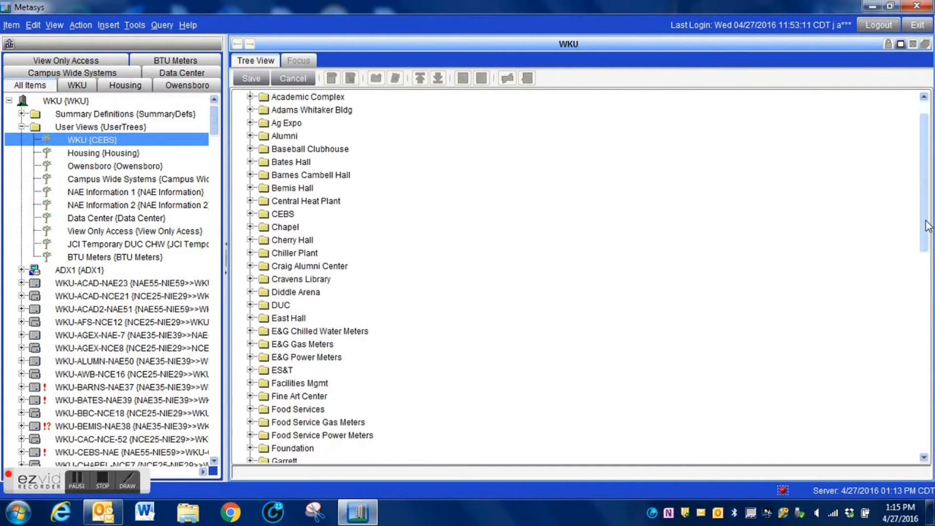
scroll("down", 3)
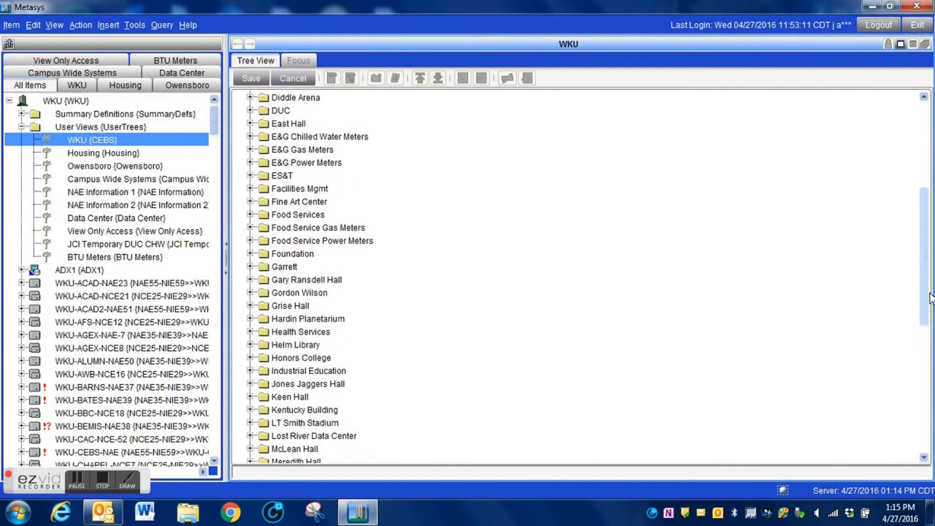
left_click(250, 113)
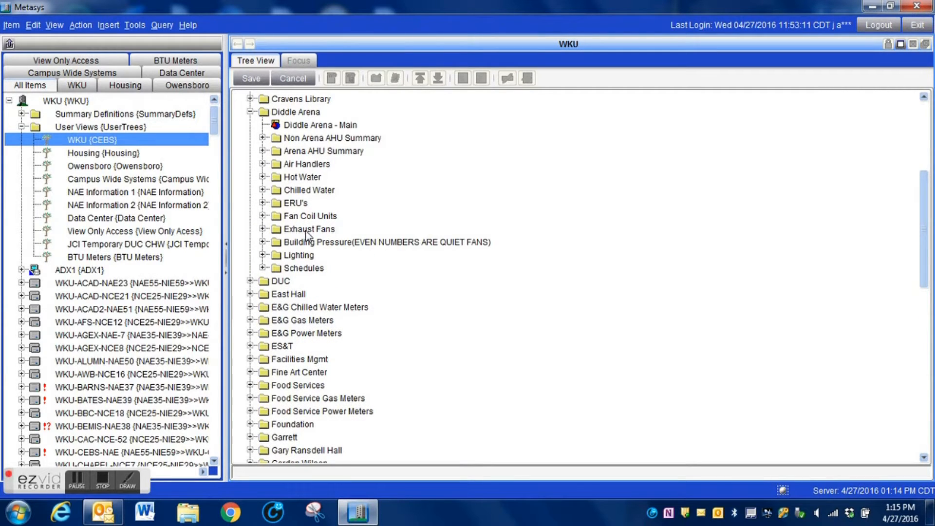
left_click(262, 229)
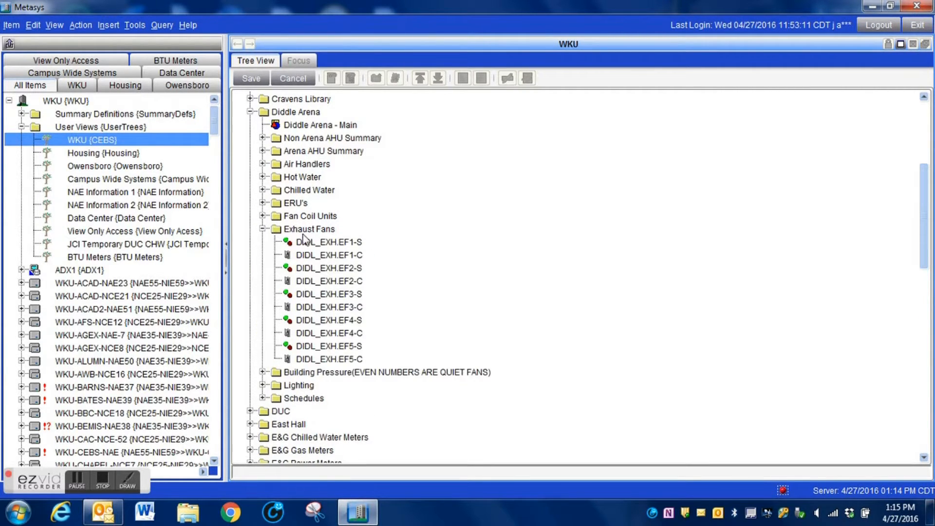
left_click(309, 229)
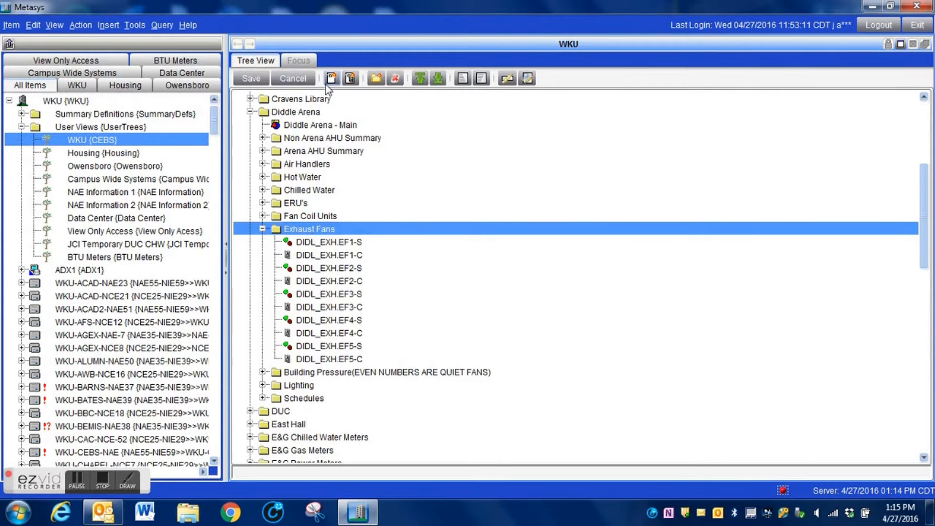
mouse_move(337, 262)
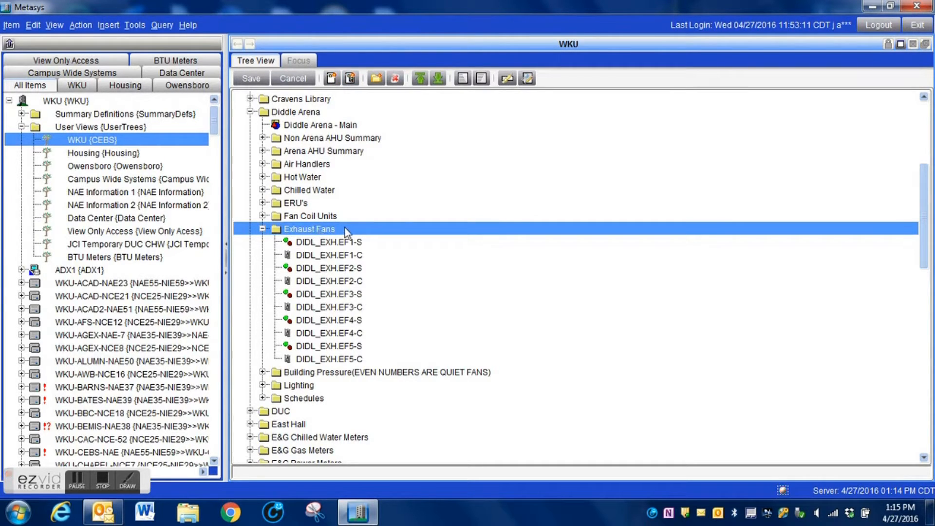
Remove the accidentally created New Folder1 from Exhaust Fans and confirm the deletion.
left_click(329, 255)
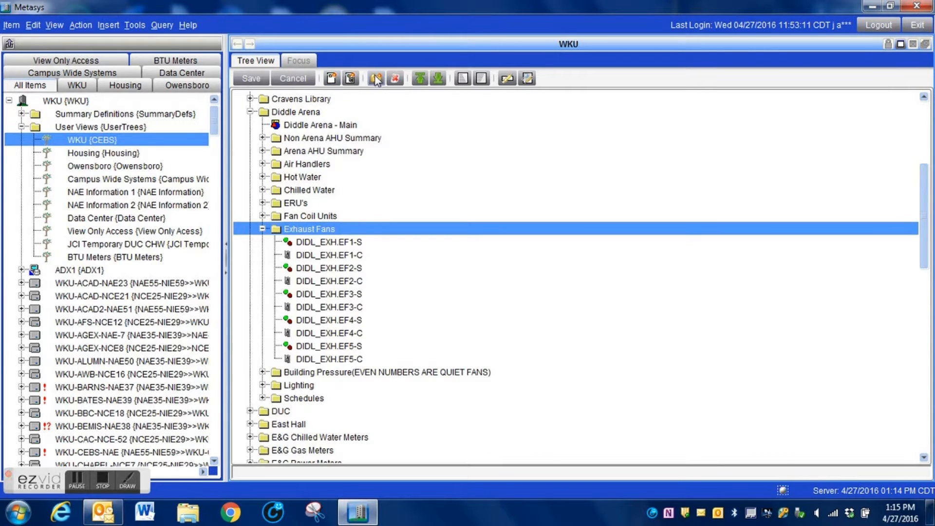
left_click(375, 78)
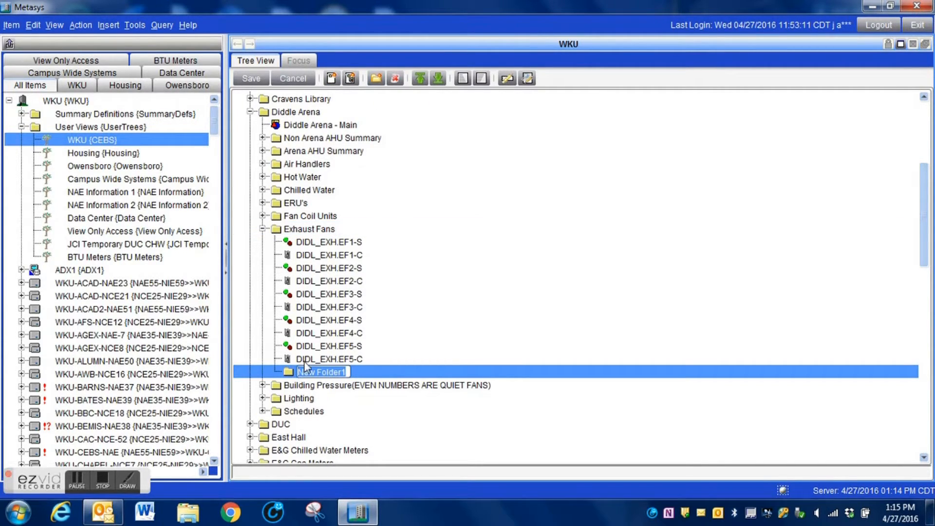
left_click(394, 78)
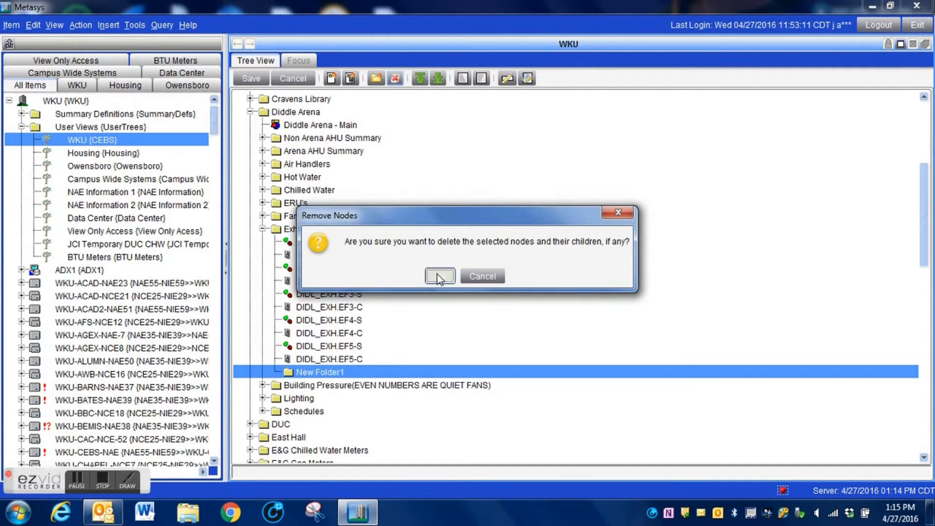
left_click(440, 276)
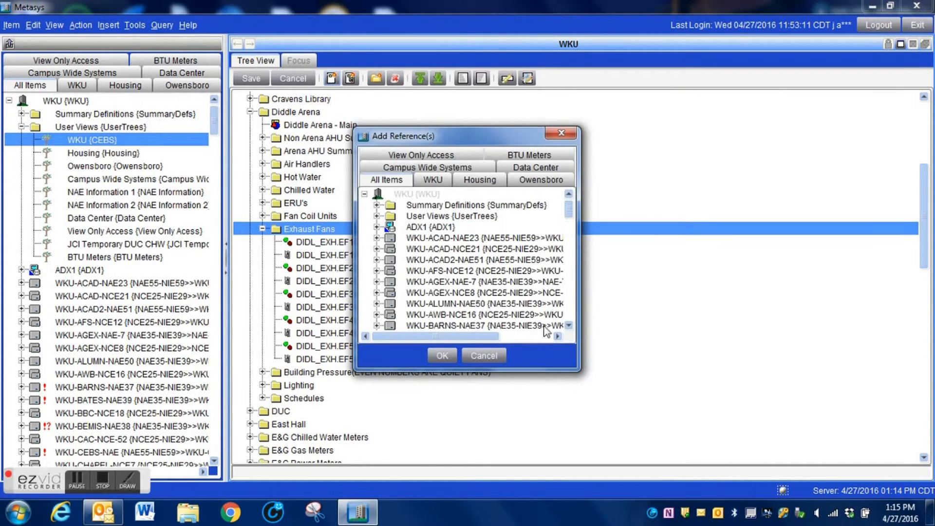
Add DIDL_A26.EF-C from N2-1 > Hot/Chill Water DX to the Exhaust Fans folder.
left_click_drag(573, 368, 623, 410)
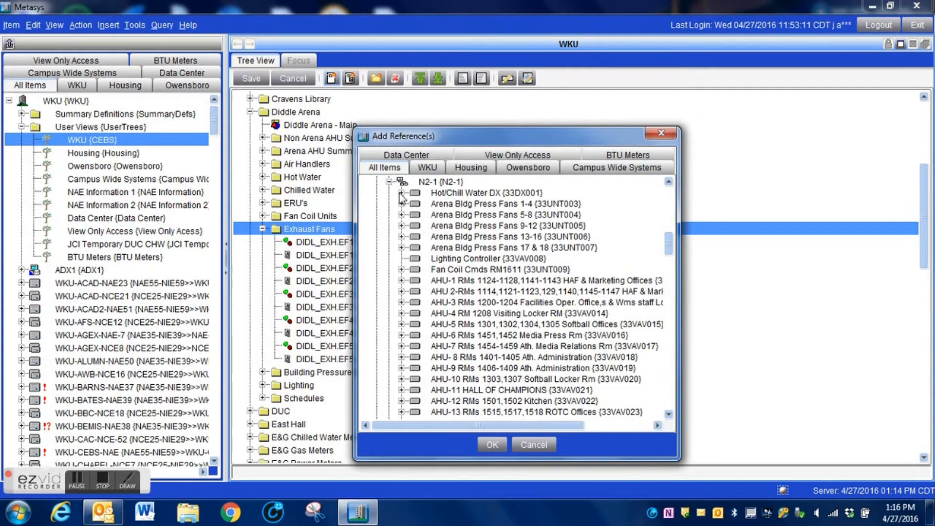
scroll("down", 3)
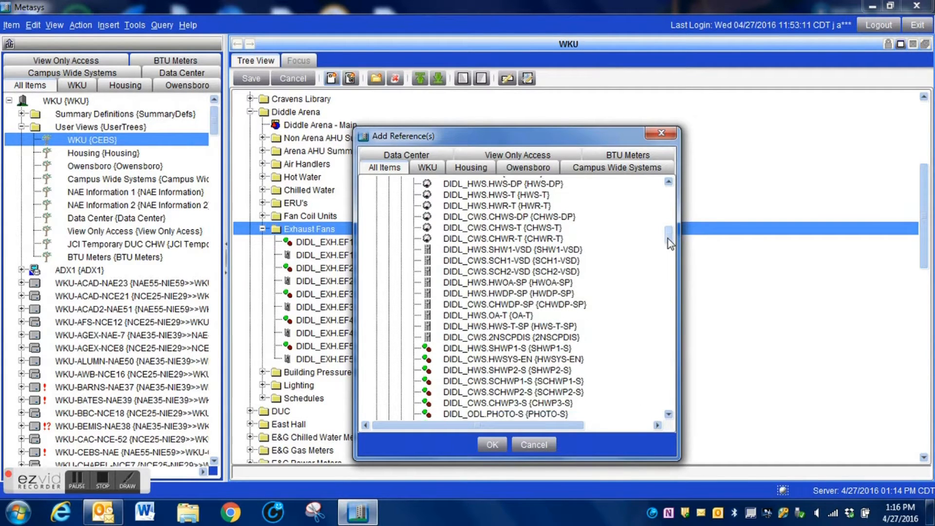
scroll("down", 3)
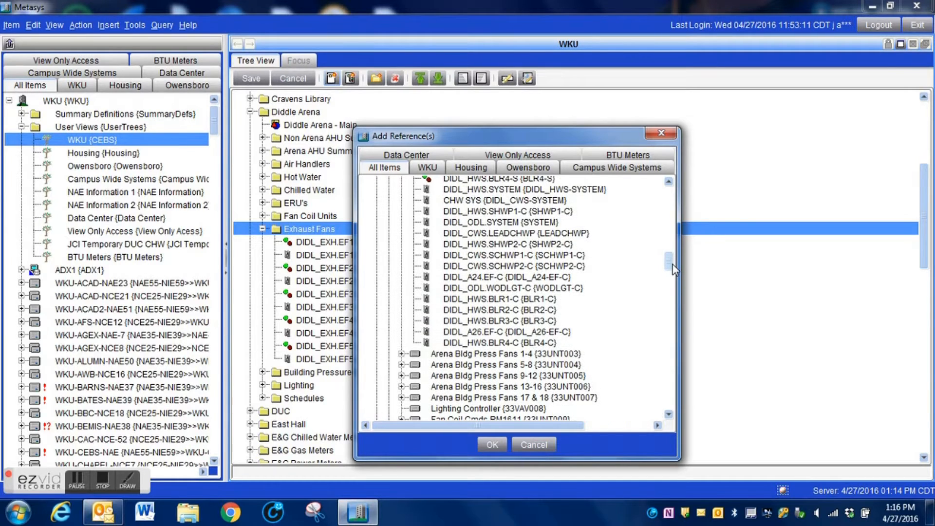
scroll("down", 3)
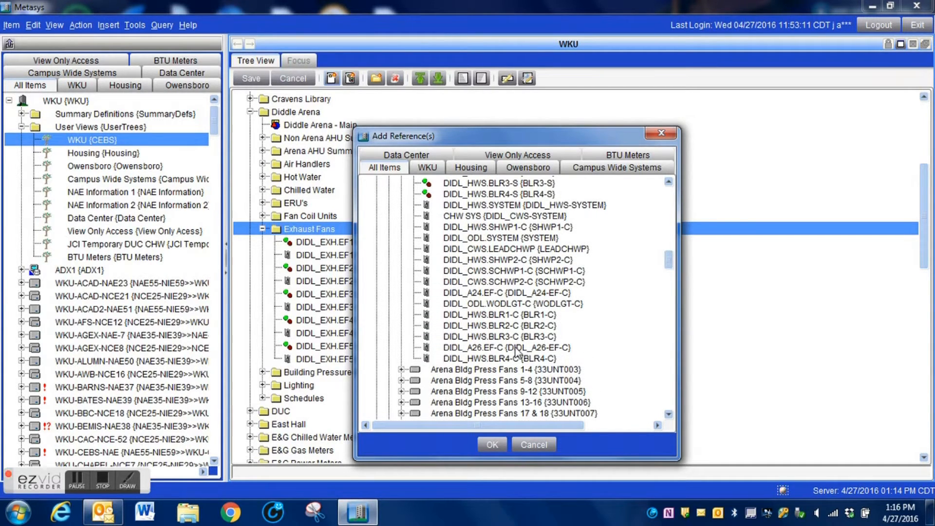
left_click(506, 347)
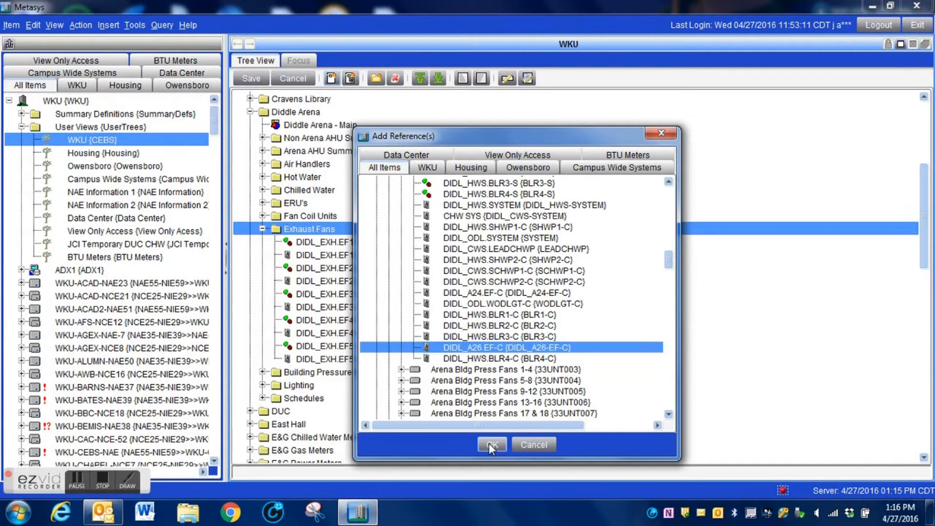
left_click(491, 444)
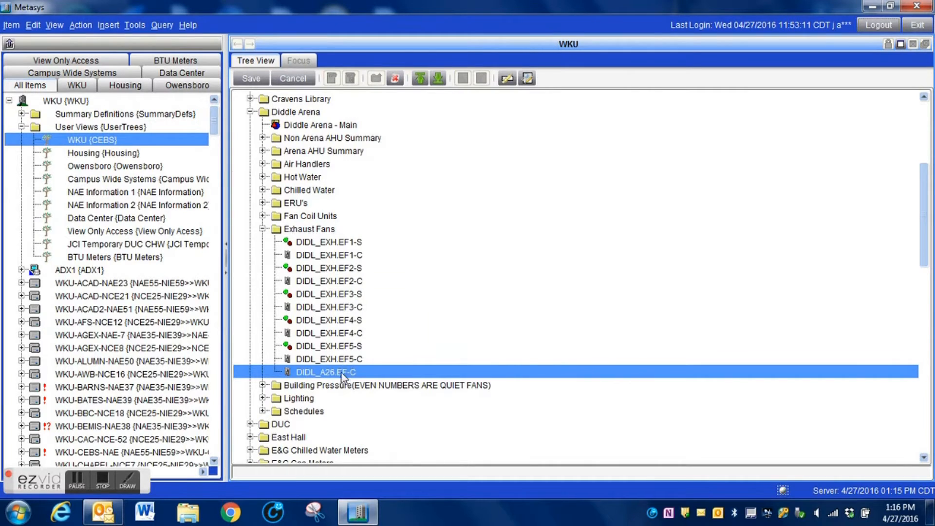
mouse_move(319, 234)
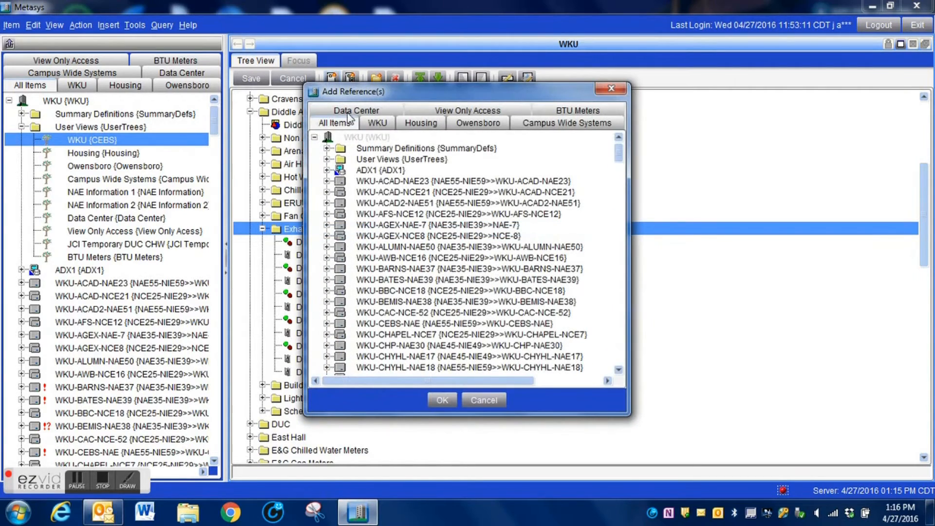
Add the DIDL_A24.EF-S and DIDL_A26.EF-S status points to the Exhaust Fans folder.
scroll("down", 3)
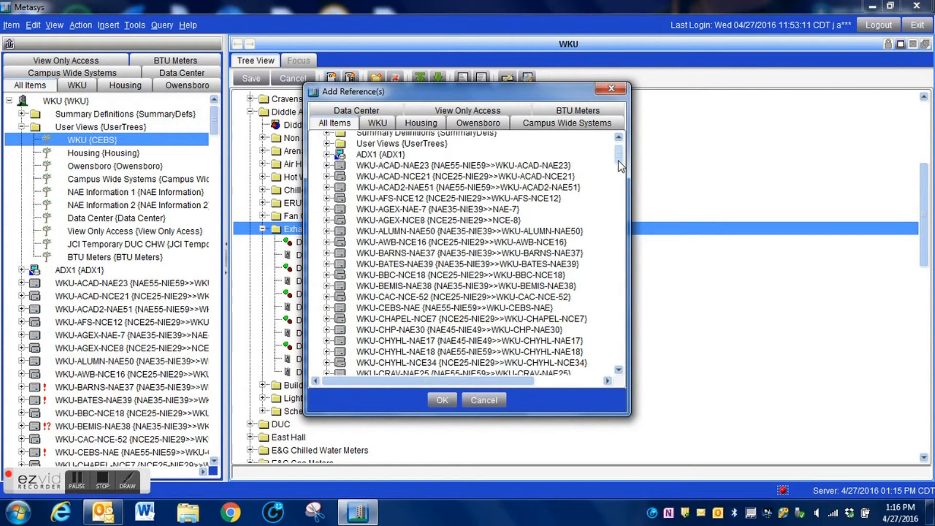
scroll("down", 3)
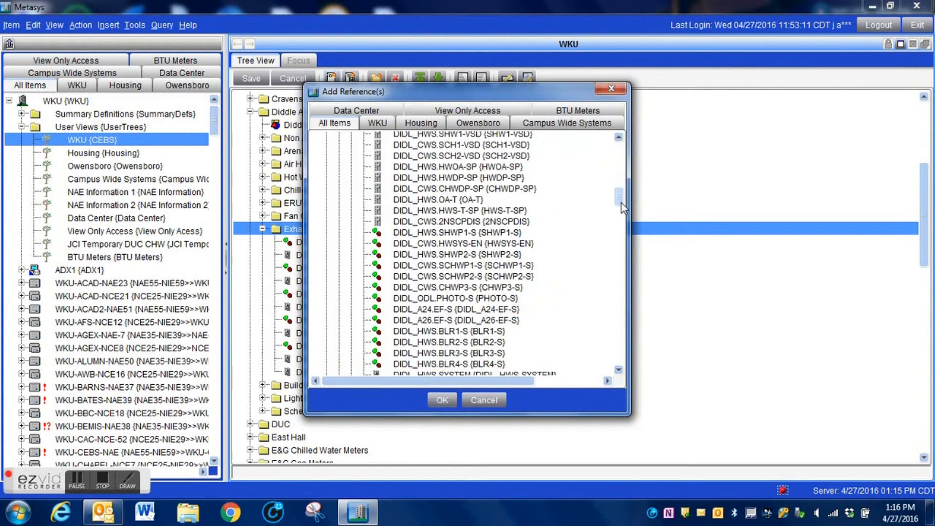
scroll("down", 3)
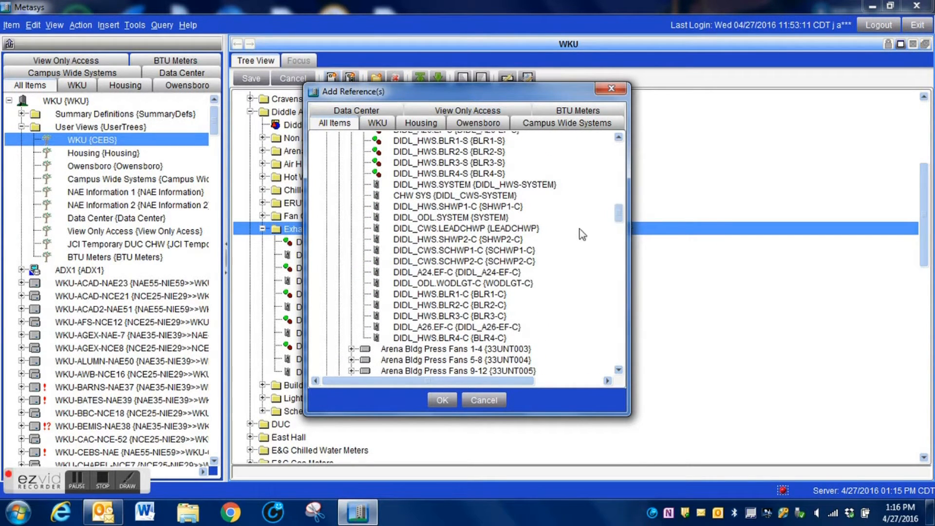
left_click(458, 271)
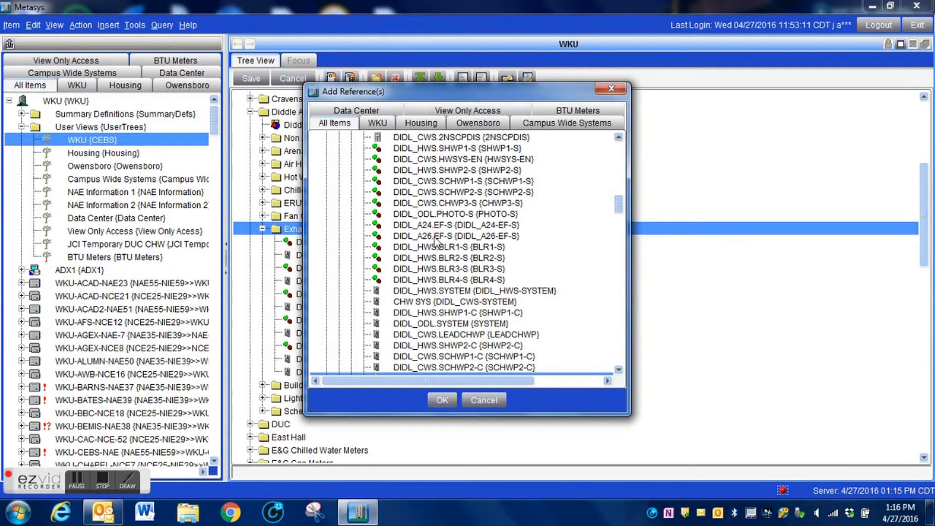
left_click(452, 235)
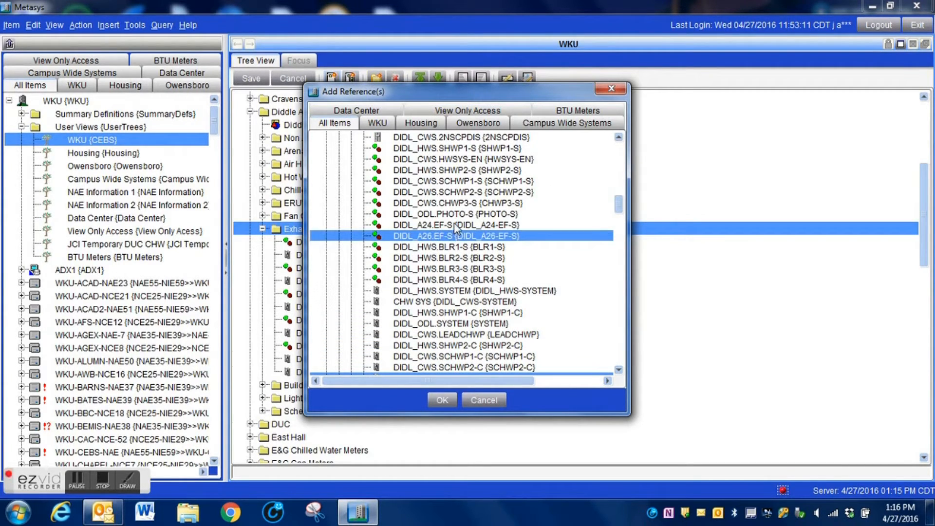
left_click(456, 225)
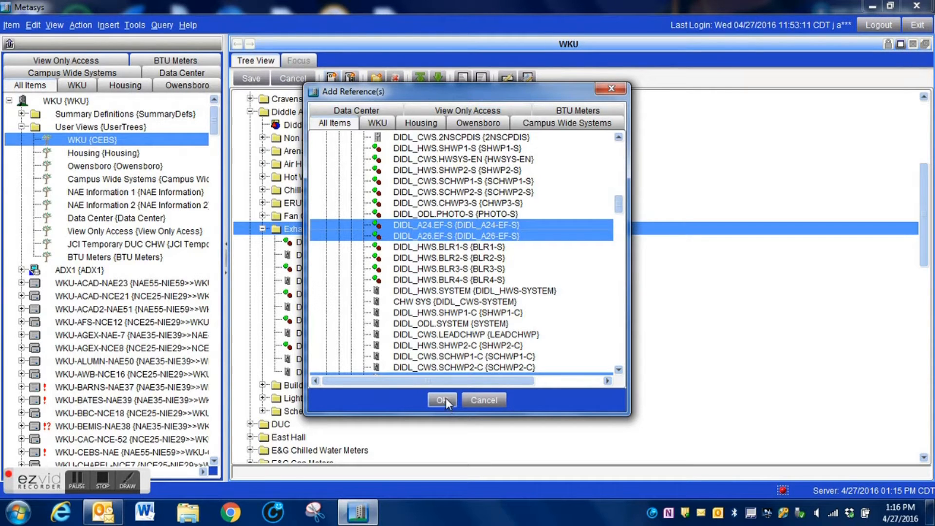
left_click(442, 400)
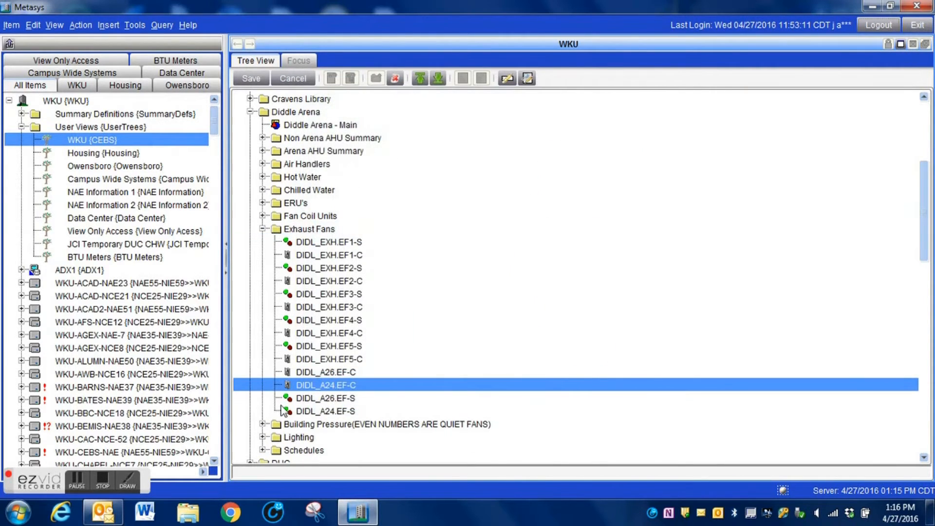
Save the edited WKU user view with the new fan points.
left_click(325, 398)
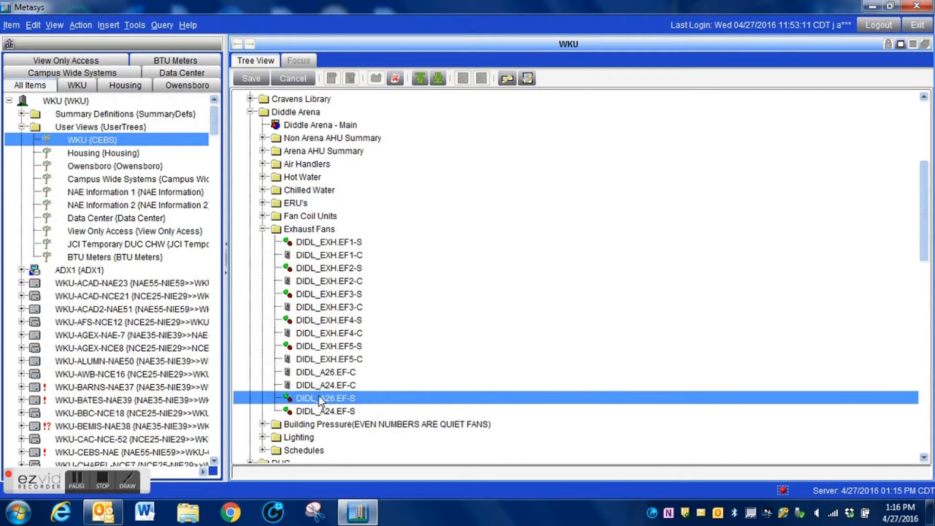
left_click(326, 385)
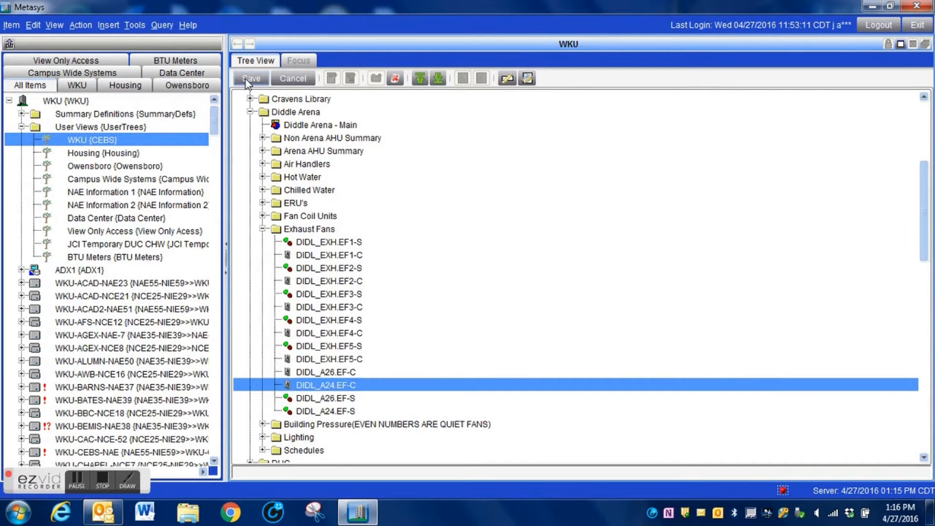
left_click(250, 78)
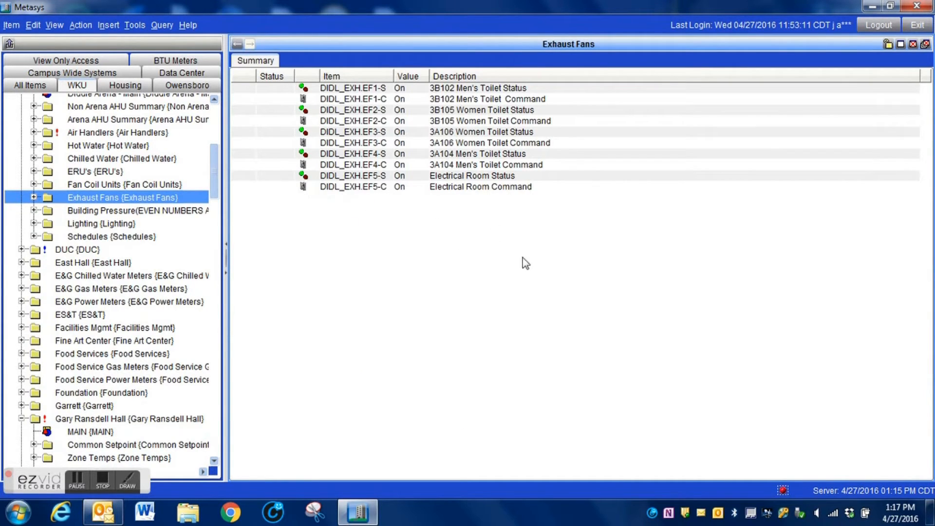
mouse_move(505, 246)
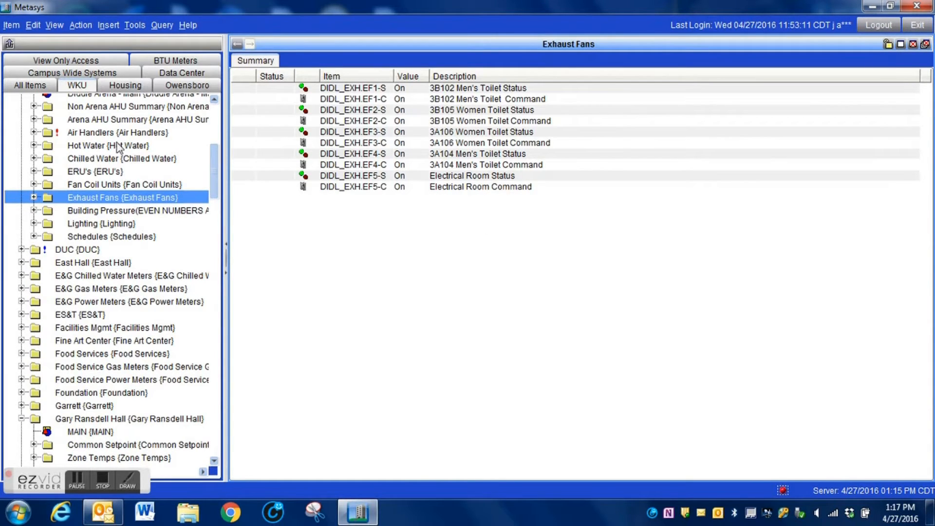
mouse_move(98, 46)
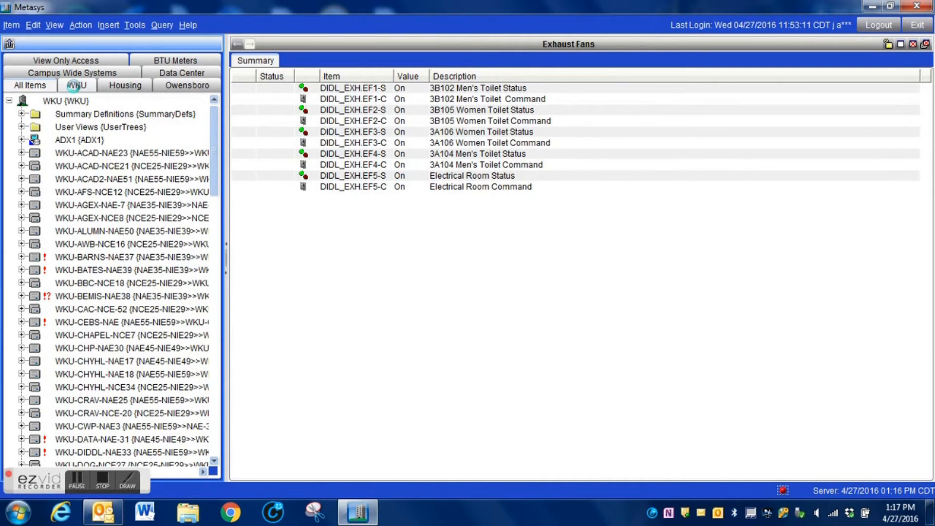
Show the Diddle Arena Exhaust Fans summary listing the four new A24/A26 points as Off.
left_click(76, 86)
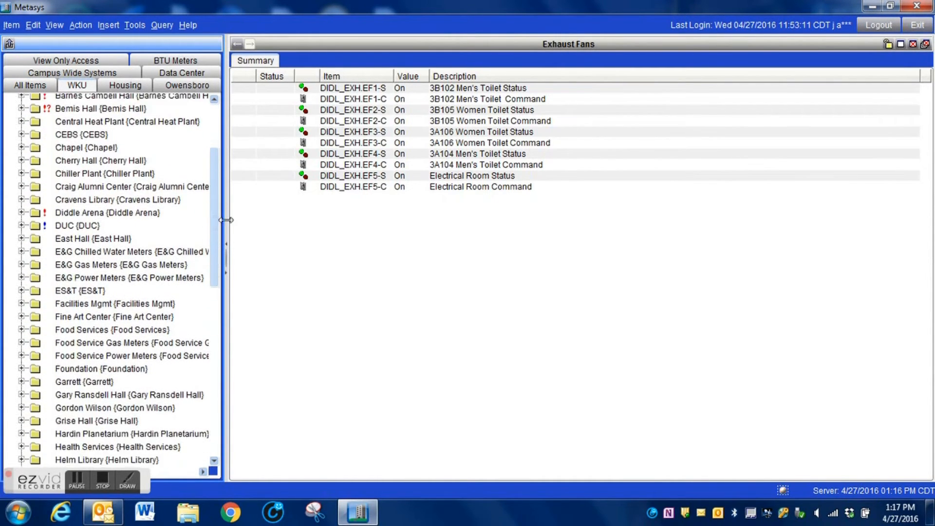
scroll("down", 3)
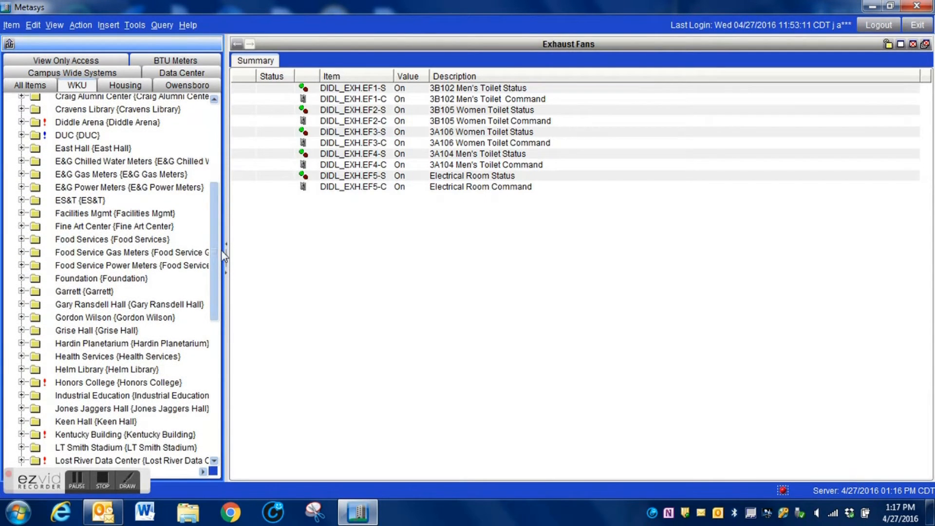
left_click(21, 123)
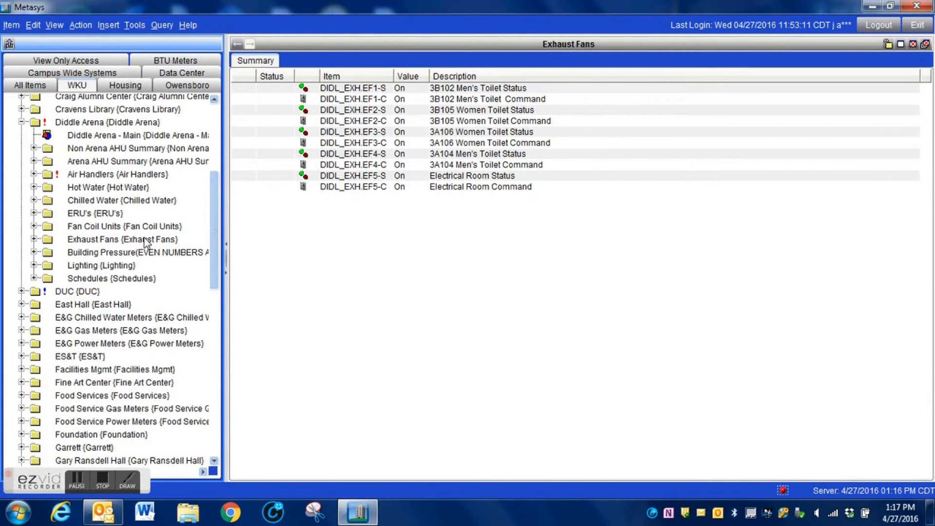
left_click(121, 239)
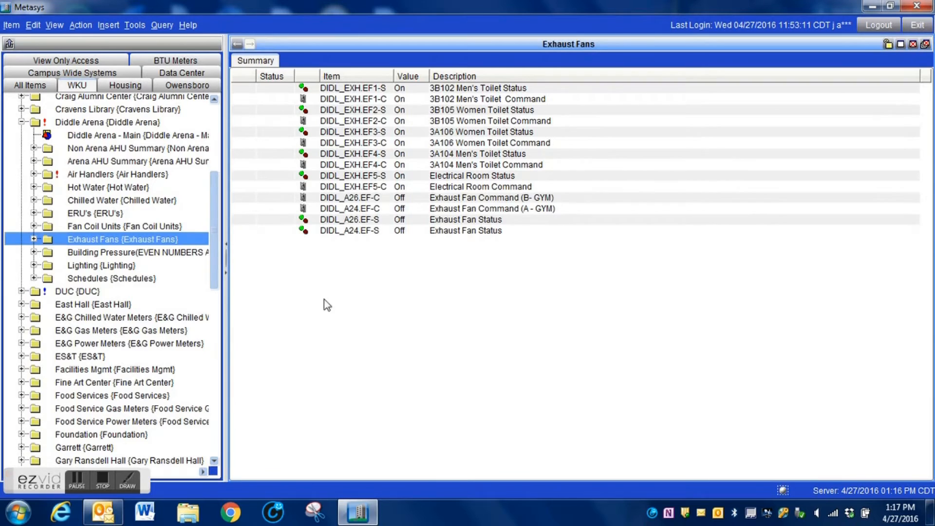
mouse_move(470, 336)
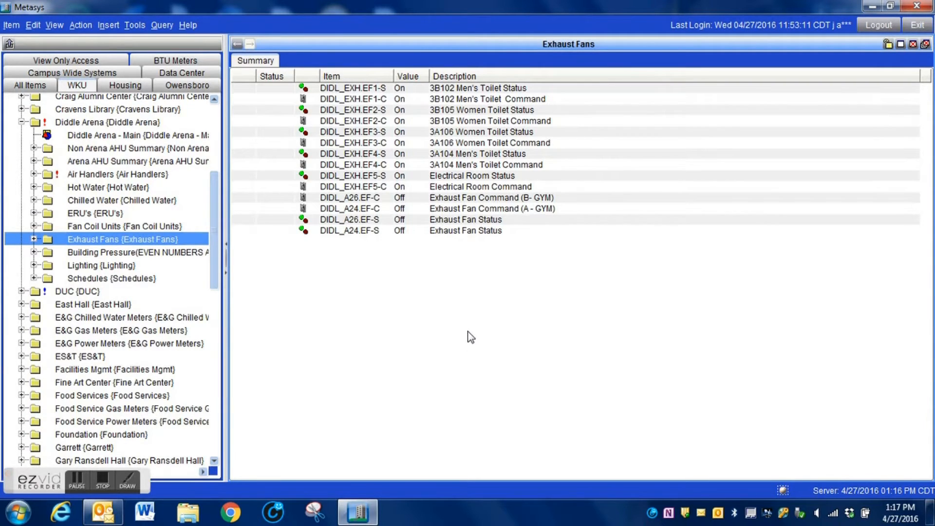
mouse_move(398, 261)
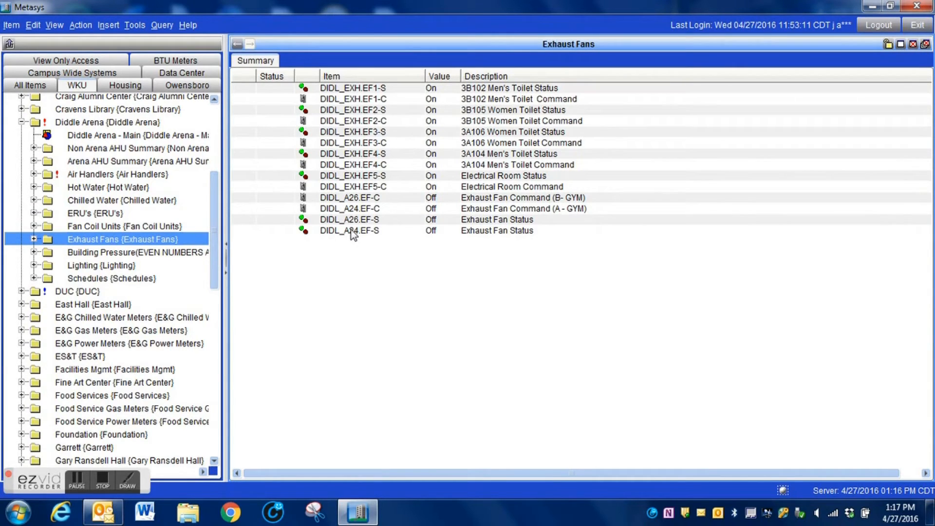
mouse_move(380, 242)
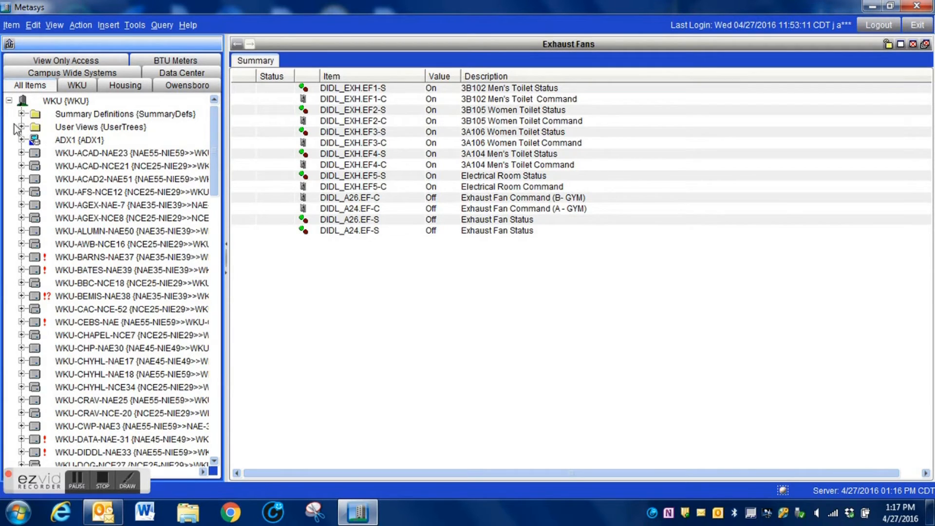
Reopen WKU (CEBS) for editing and expand Diddle Arena to its fourteen Exhaust Fans points.
left_click(21, 127)
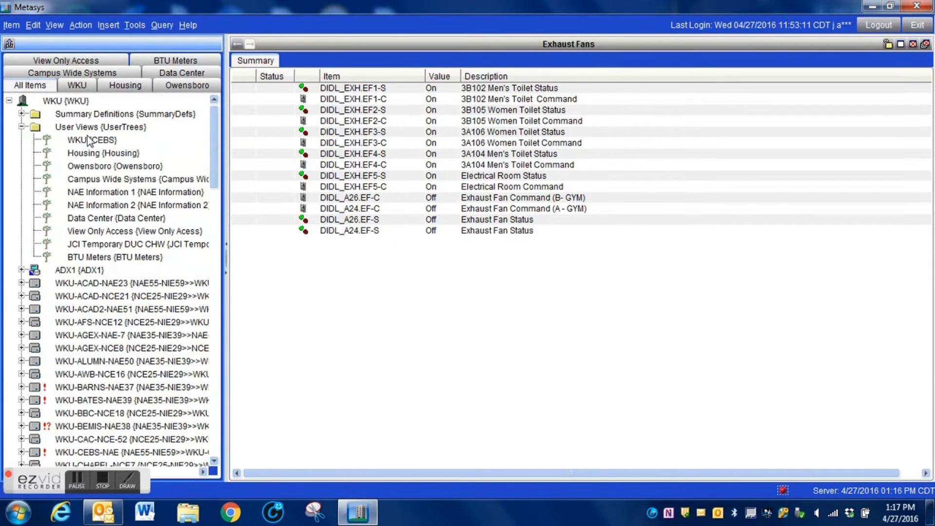
left_click(91, 139)
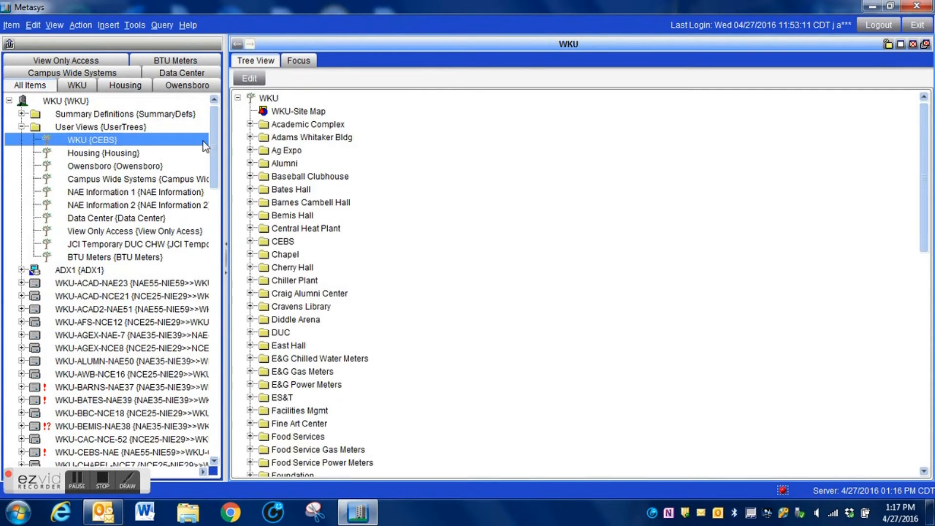
left_click(248, 78)
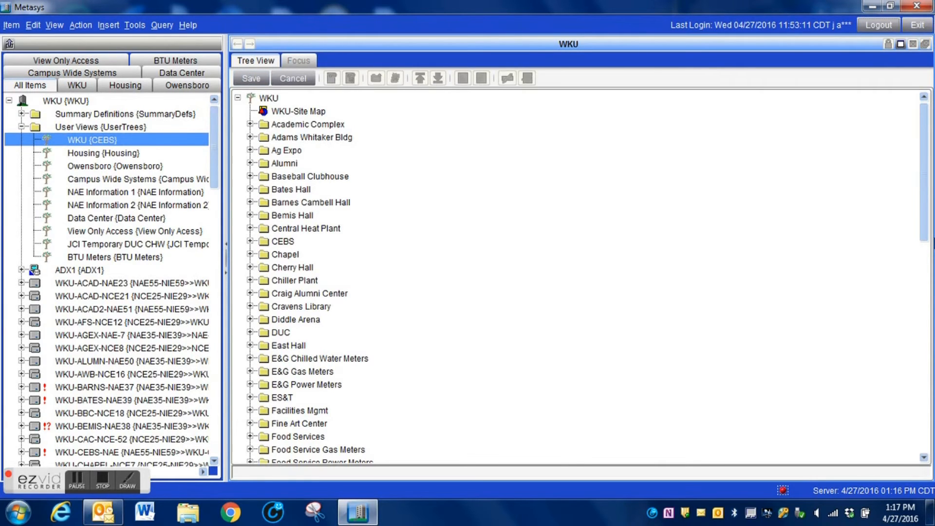
scroll("down", 3)
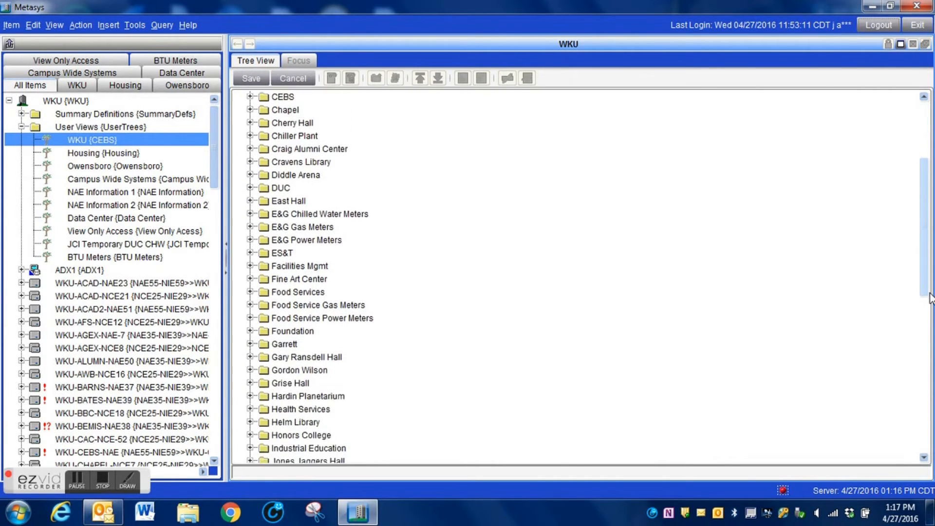
scroll("down", 3)
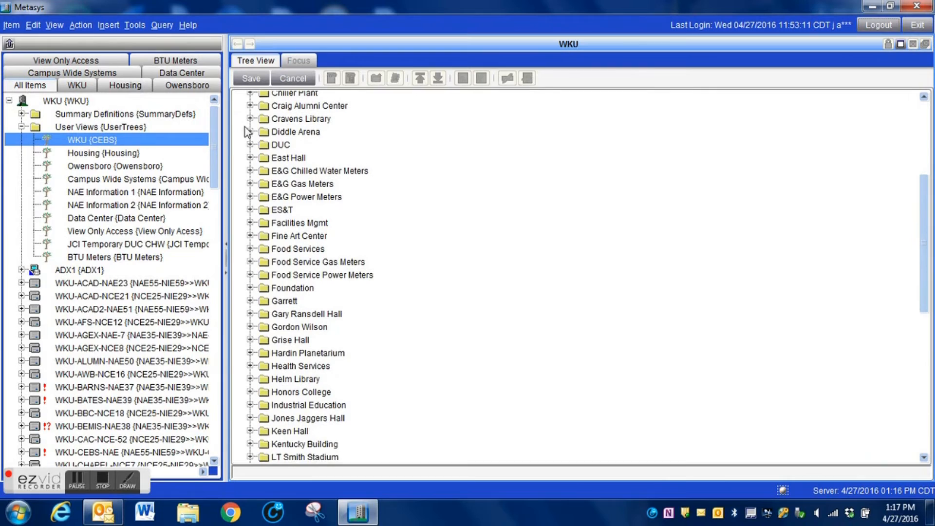
left_click(251, 132)
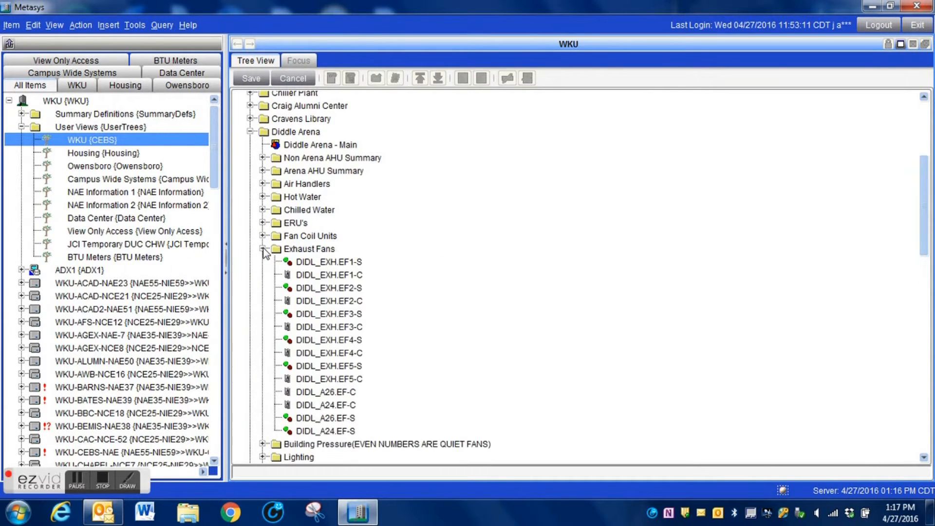
scroll("down", 3)
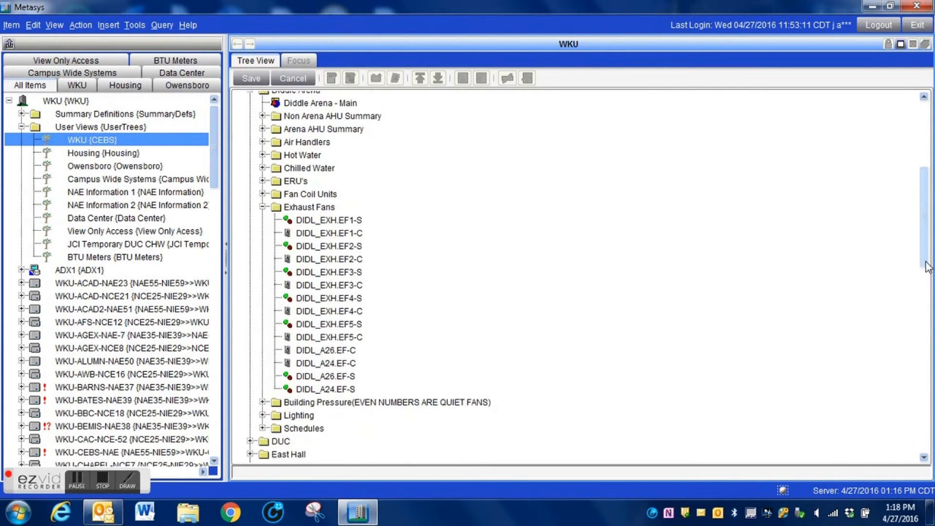
scroll("down", 3)
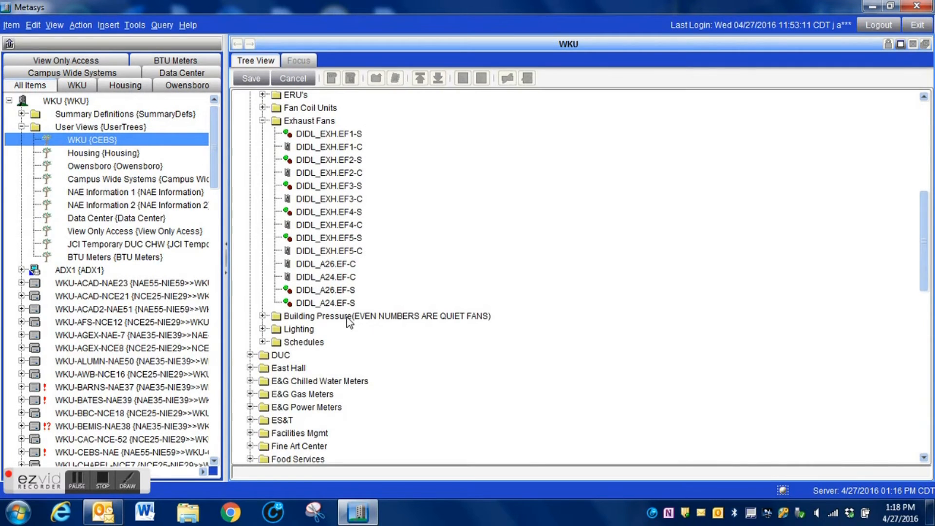
mouse_move(333, 295)
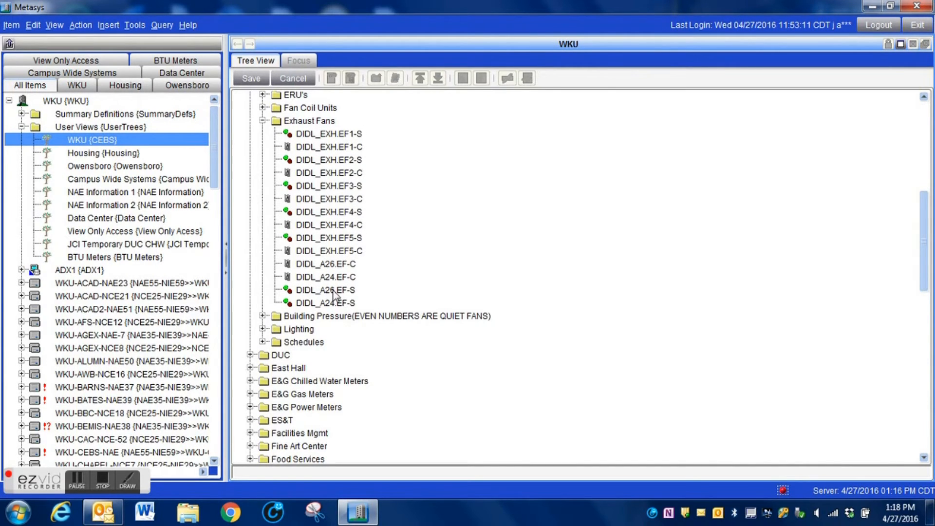
Move the DIDL_A26.EF-S status point up one place, ahead of DIDL_A26.EF-C.
left_click(325, 290)
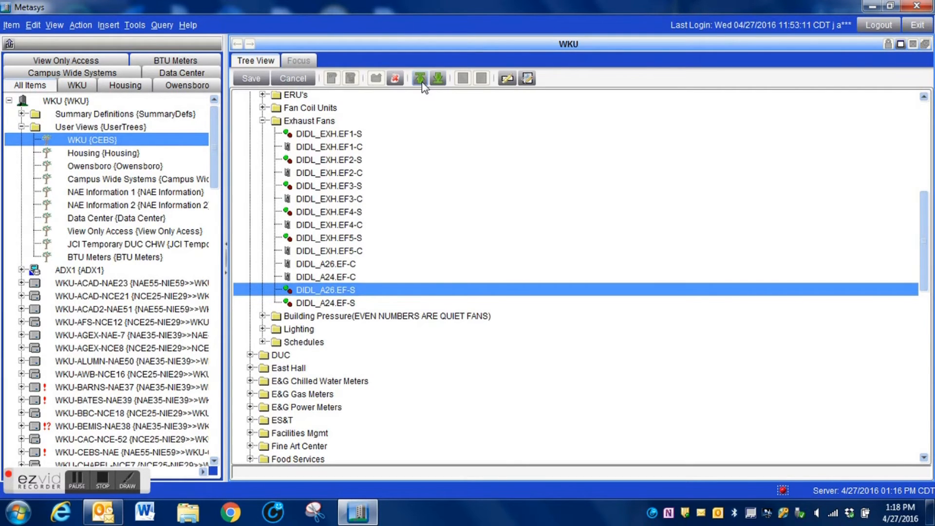
mouse_move(418, 78)
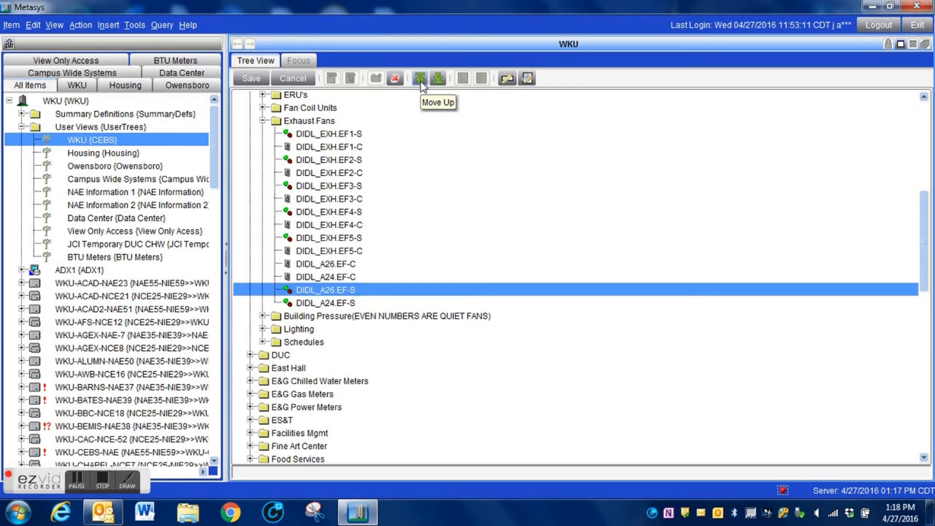
left_click(419, 78)
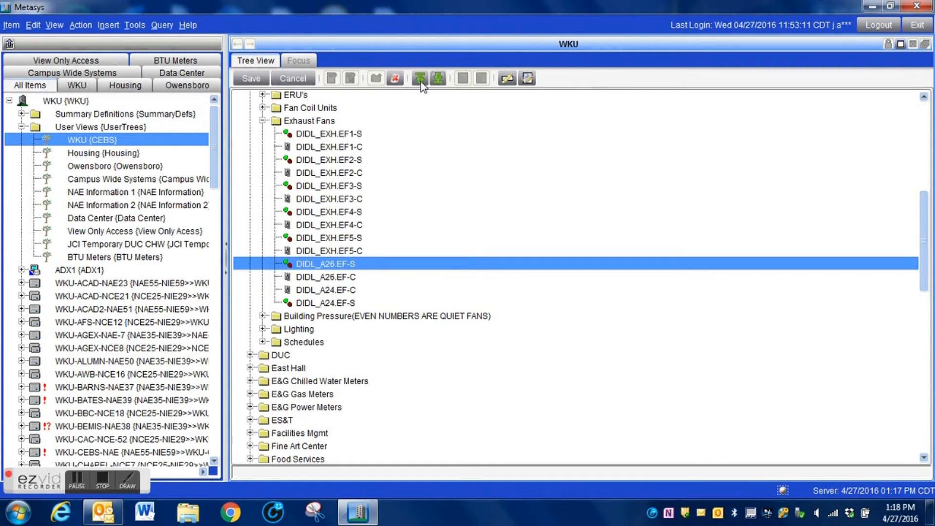
mouse_move(419, 78)
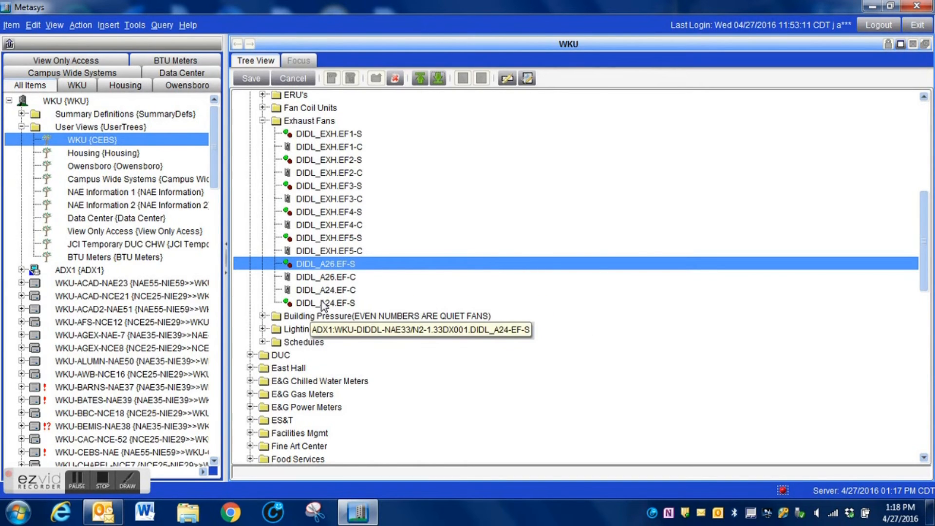
mouse_move(328, 305)
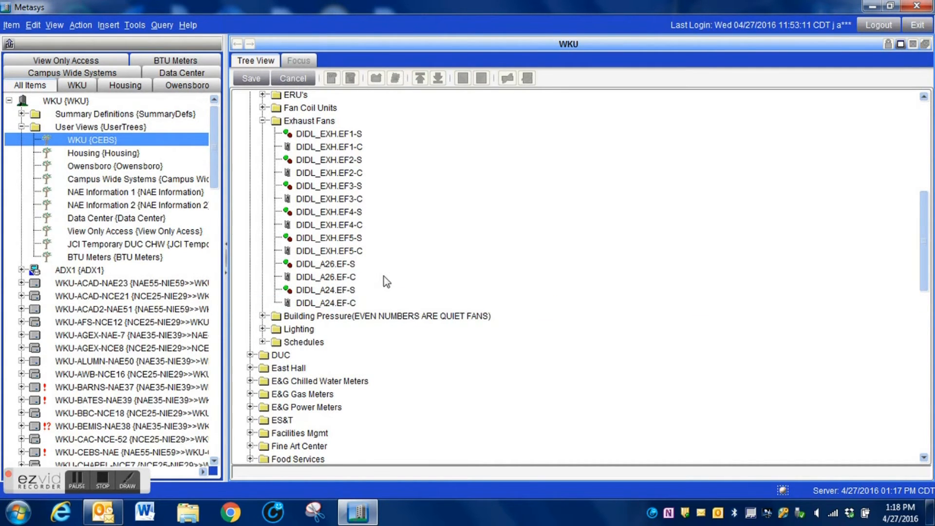
mouse_move(345, 305)
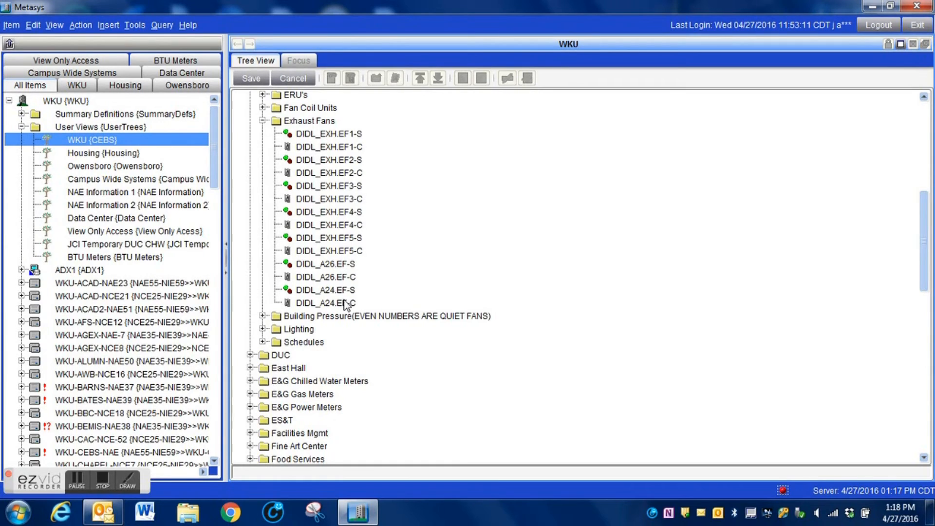
mouse_move(315, 195)
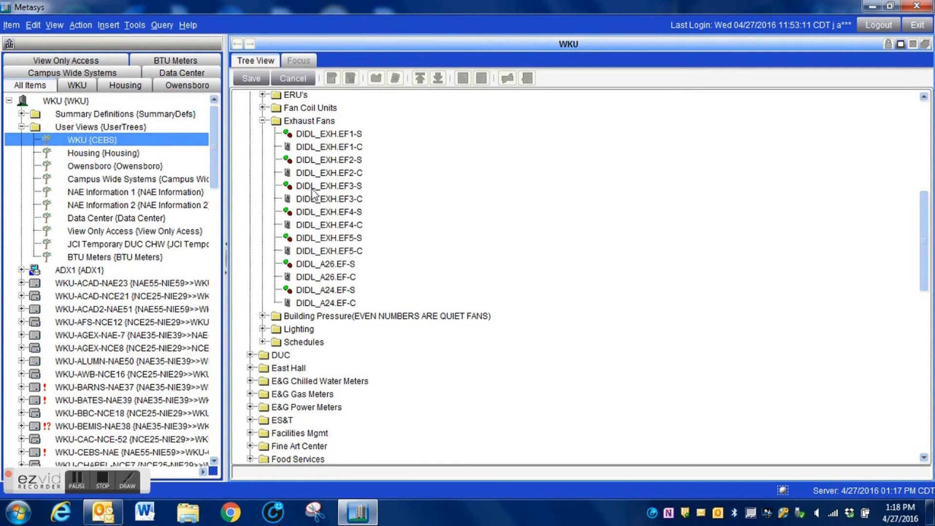
mouse_move(357, 265)
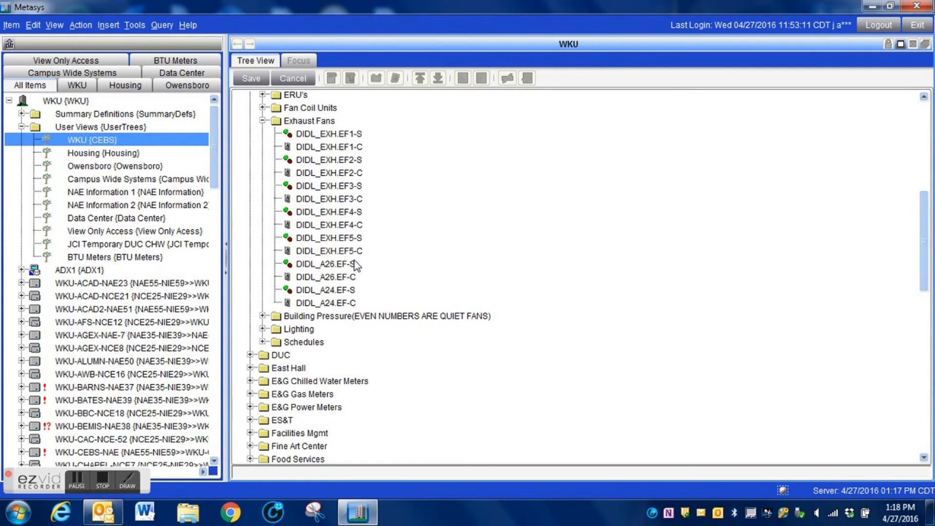
Move DIDL_A24.EF-S and DIDL_A24.EF-C together above both A26 points.
left_click(326, 296)
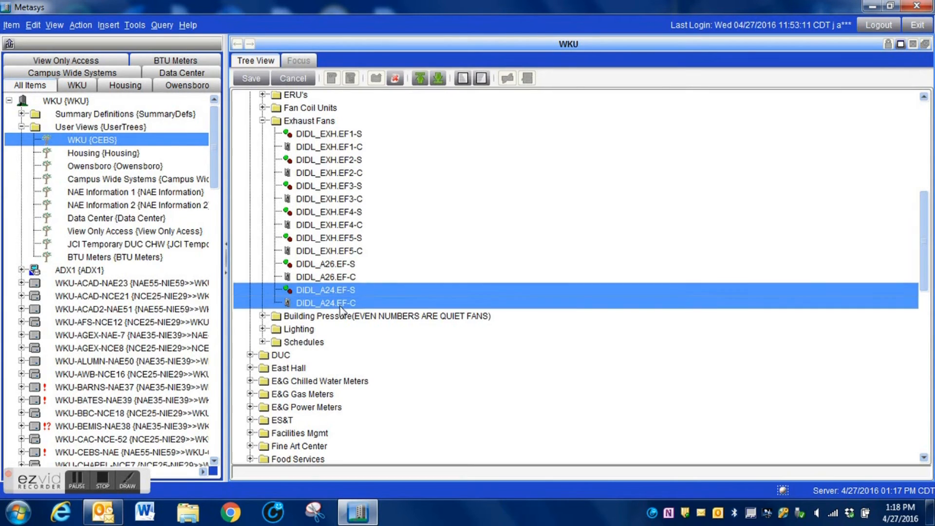
mouse_move(402, 238)
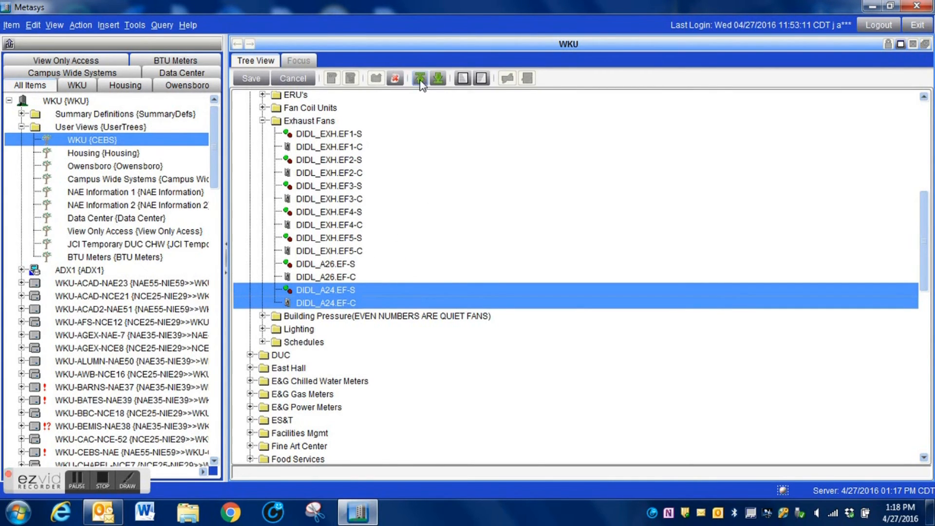
left_click(419, 78)
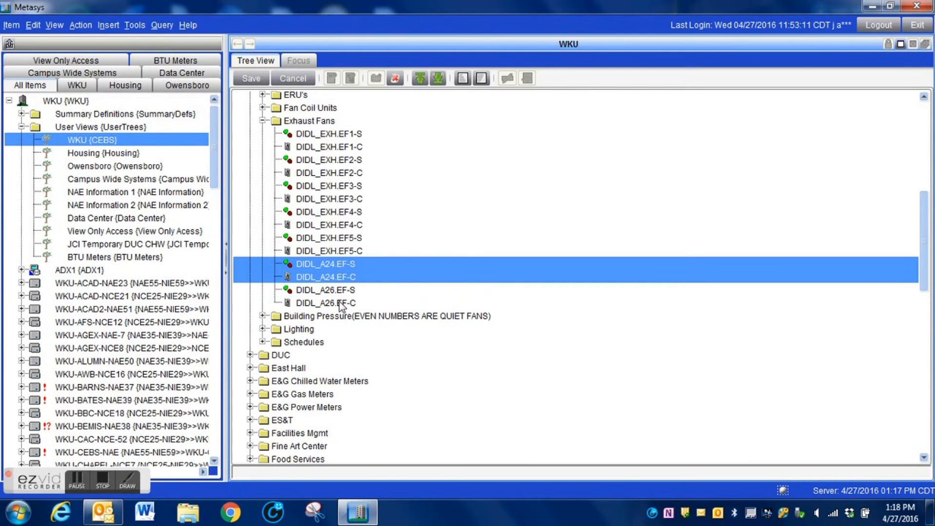
left_click(438, 78)
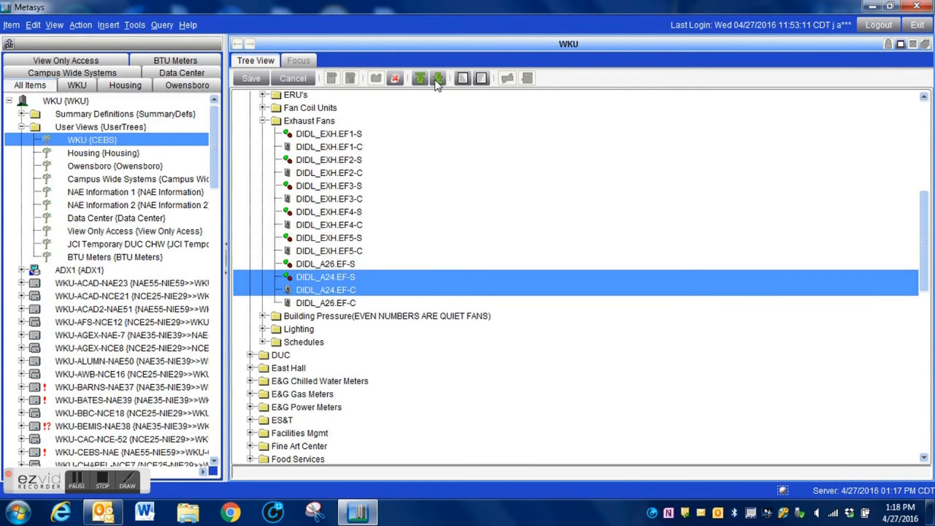
mouse_move(327, 290)
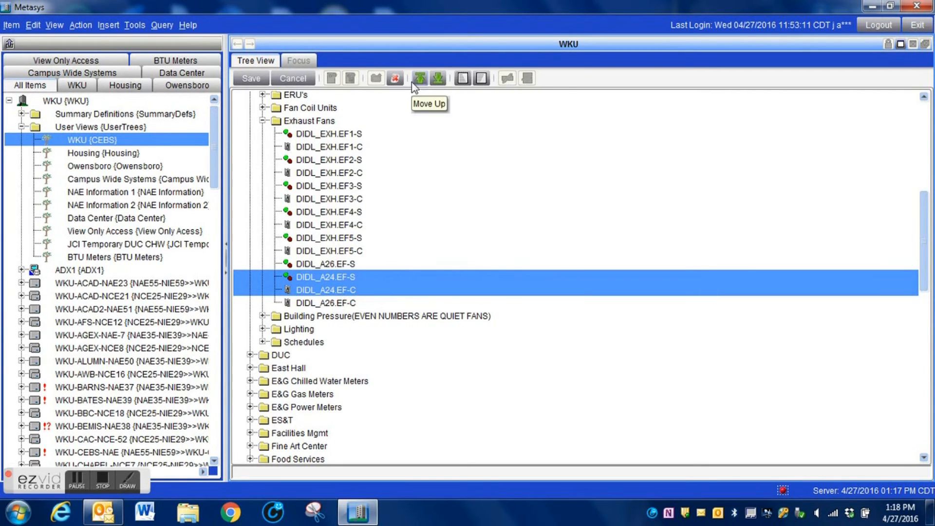
left_click(419, 78)
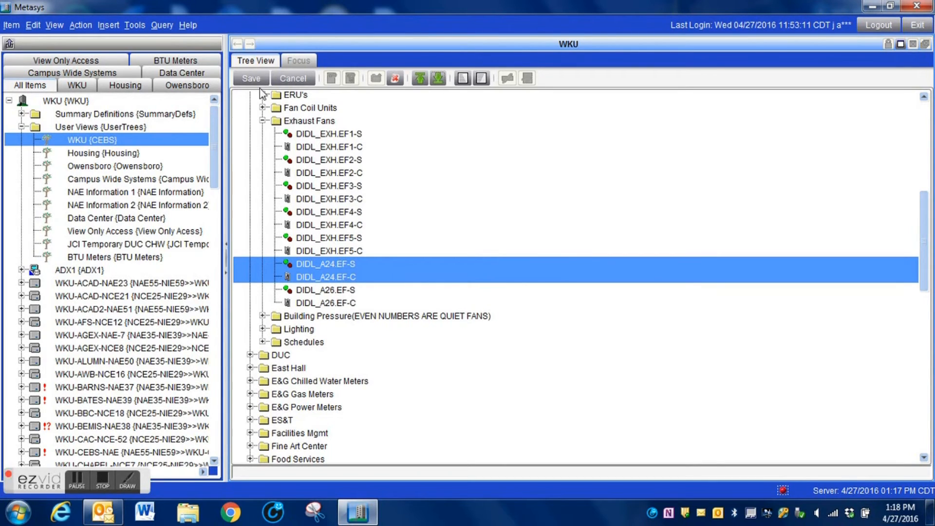
Save the reordered user view, refresh all tabs, and expand Diddle Arena again.
left_click(250, 78)
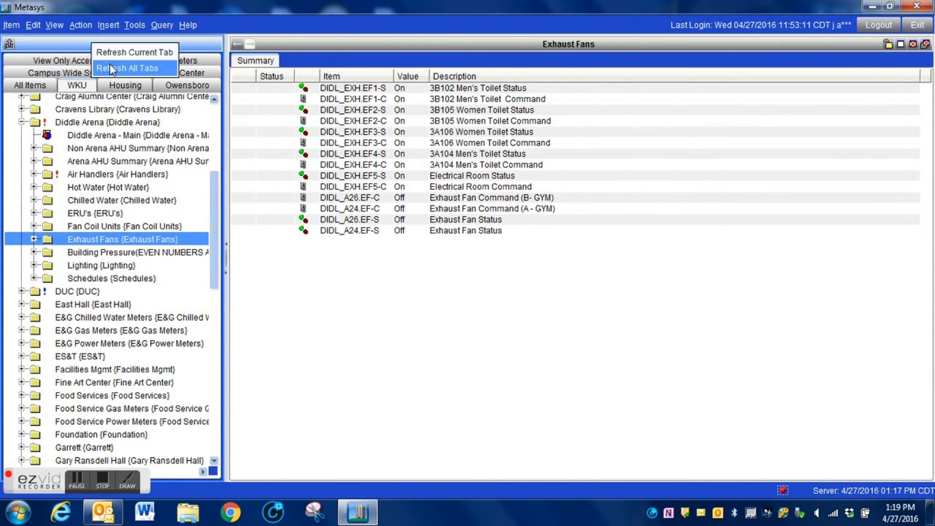
left_click(76, 85)
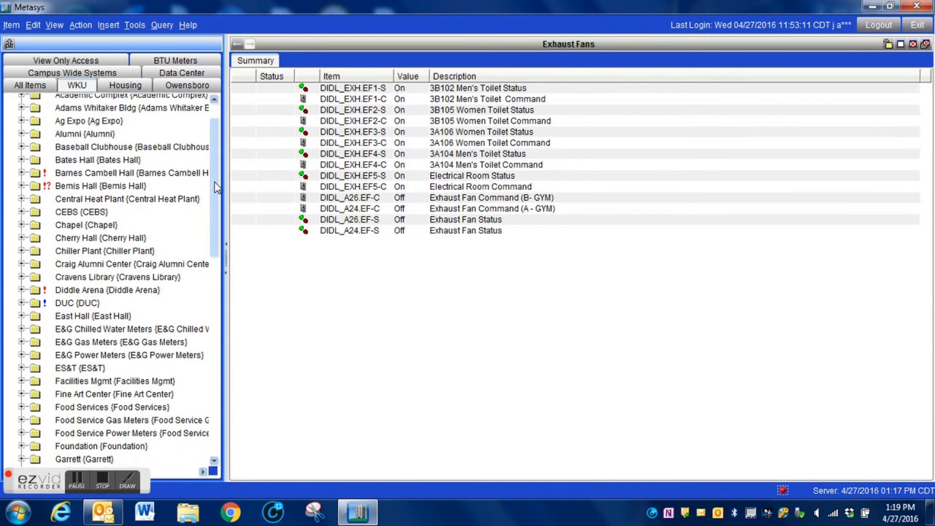
scroll("down", 3)
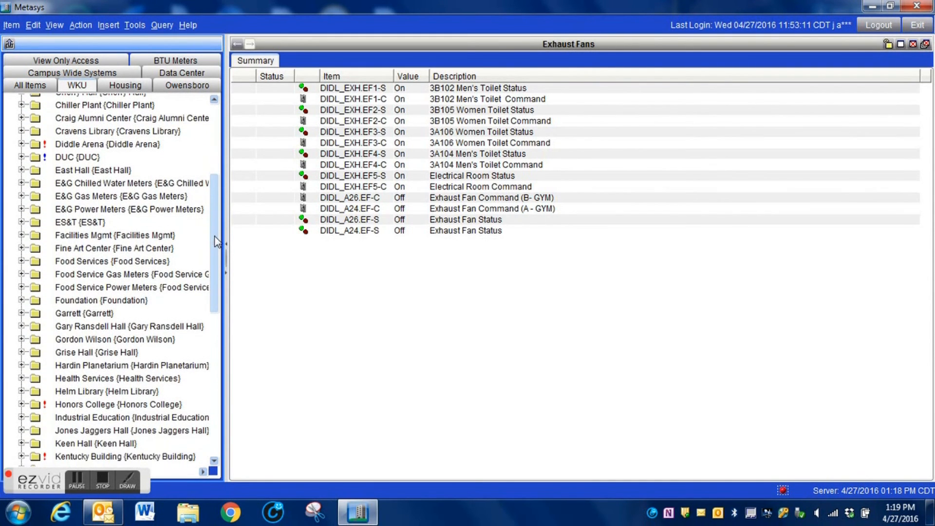
left_click(22, 144)
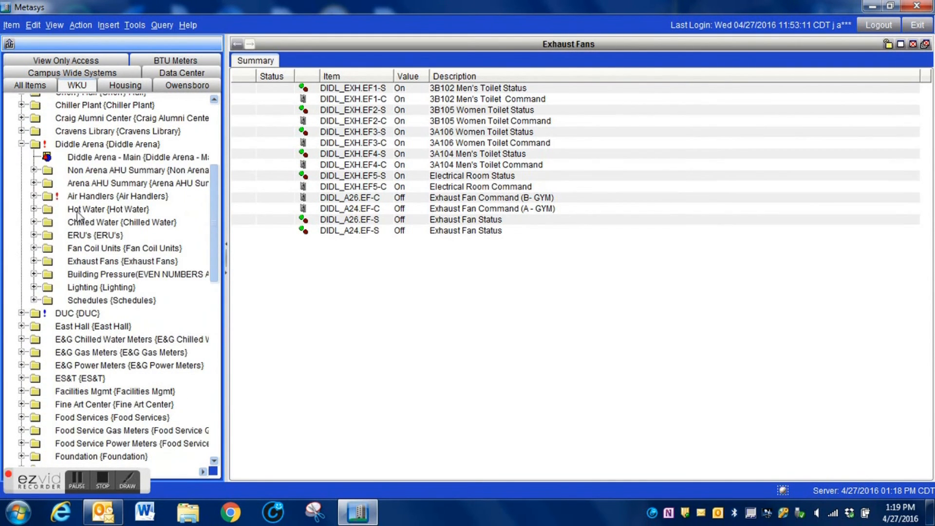
mouse_move(107, 261)
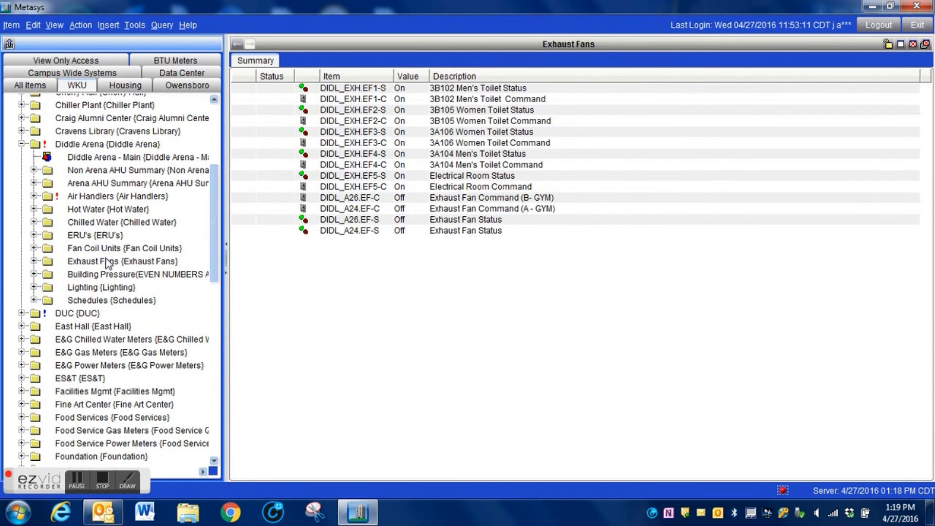
Reload the Exhaust Fans summary showing A24 status and command ahead of the A26 points.
left_click(124, 261)
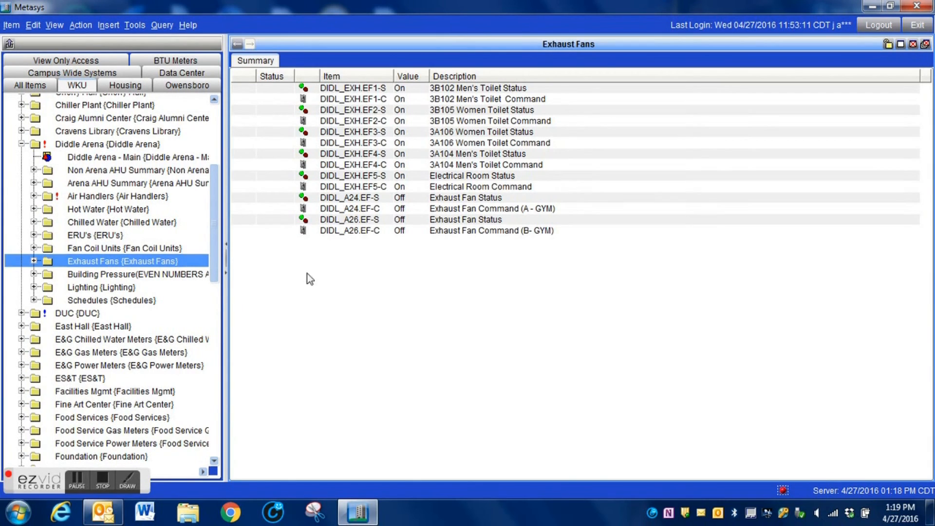
mouse_move(328, 261)
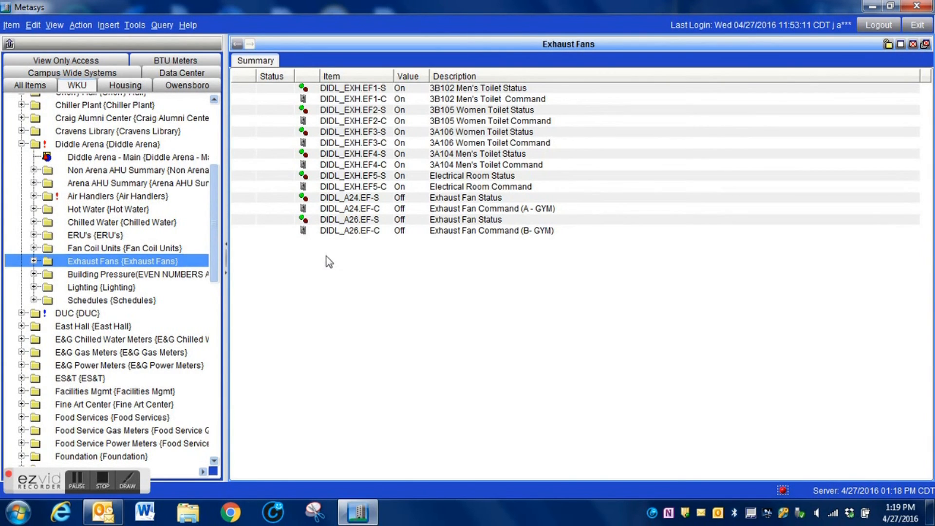
mouse_move(430, 187)
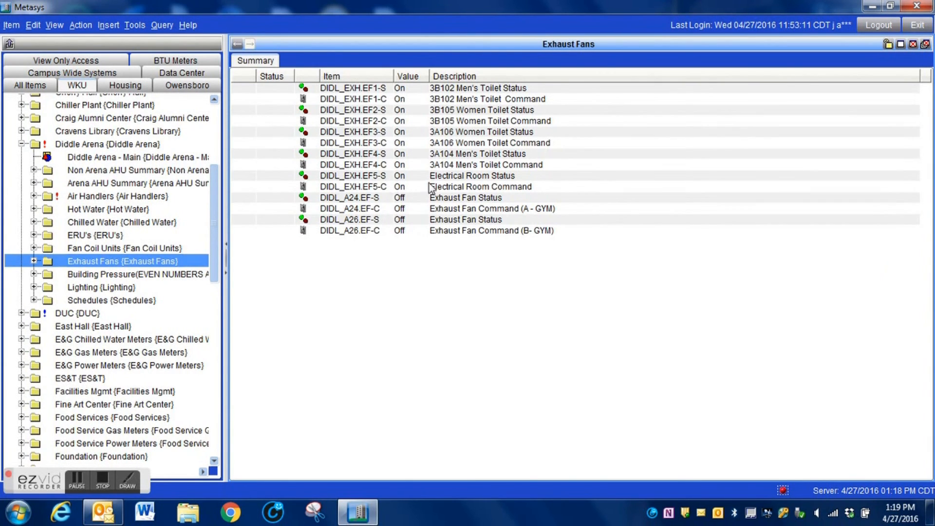
mouse_move(434, 251)
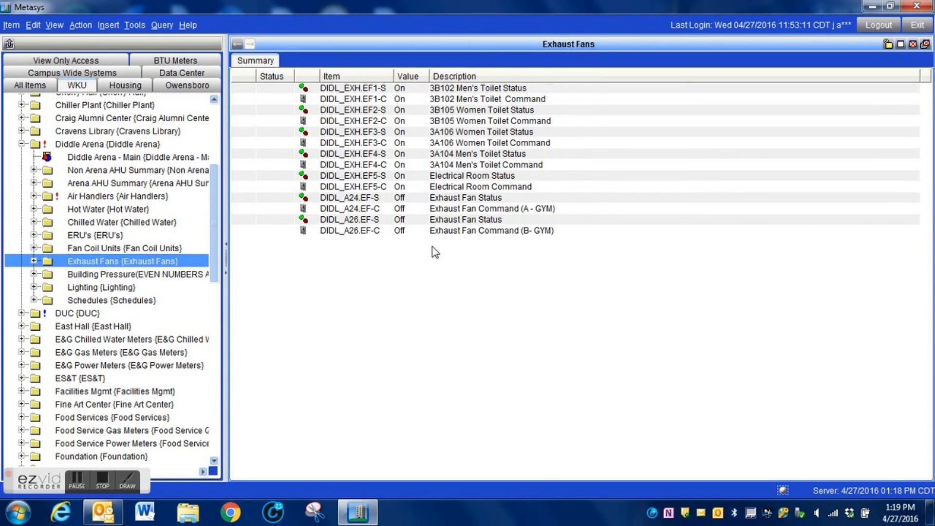
mouse_move(358, 301)
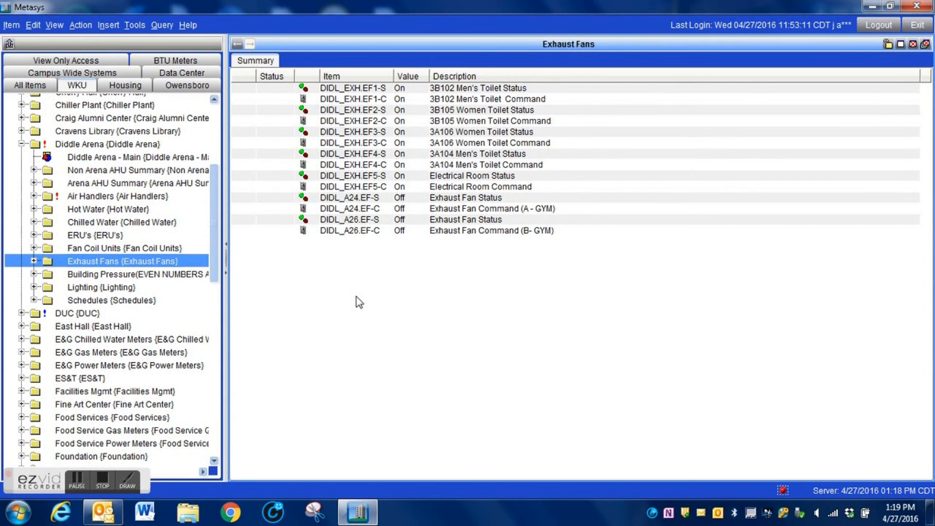
mouse_move(417, 219)
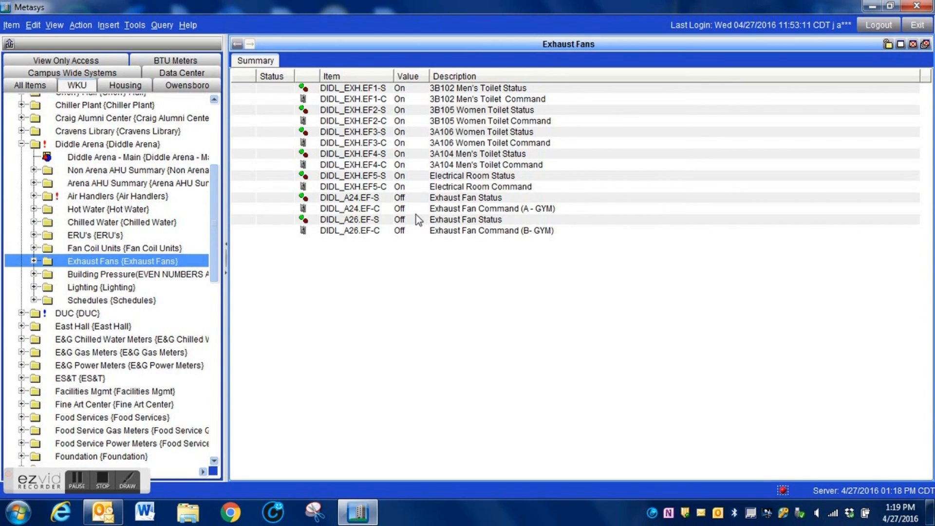
mouse_move(413, 216)
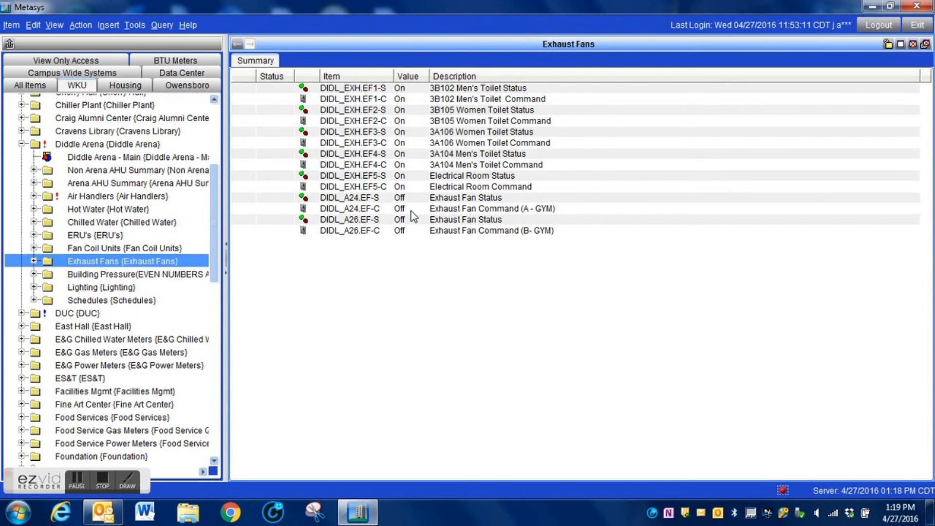
left_click(102, 482)
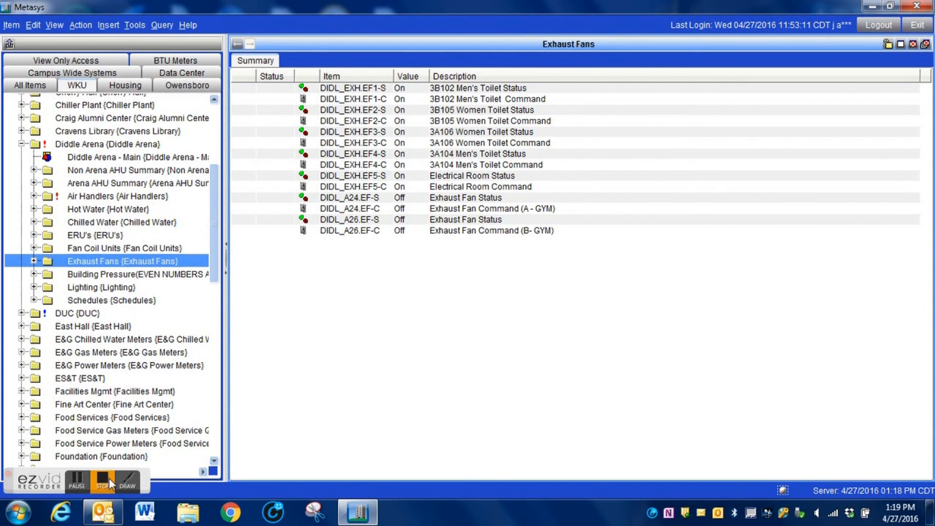